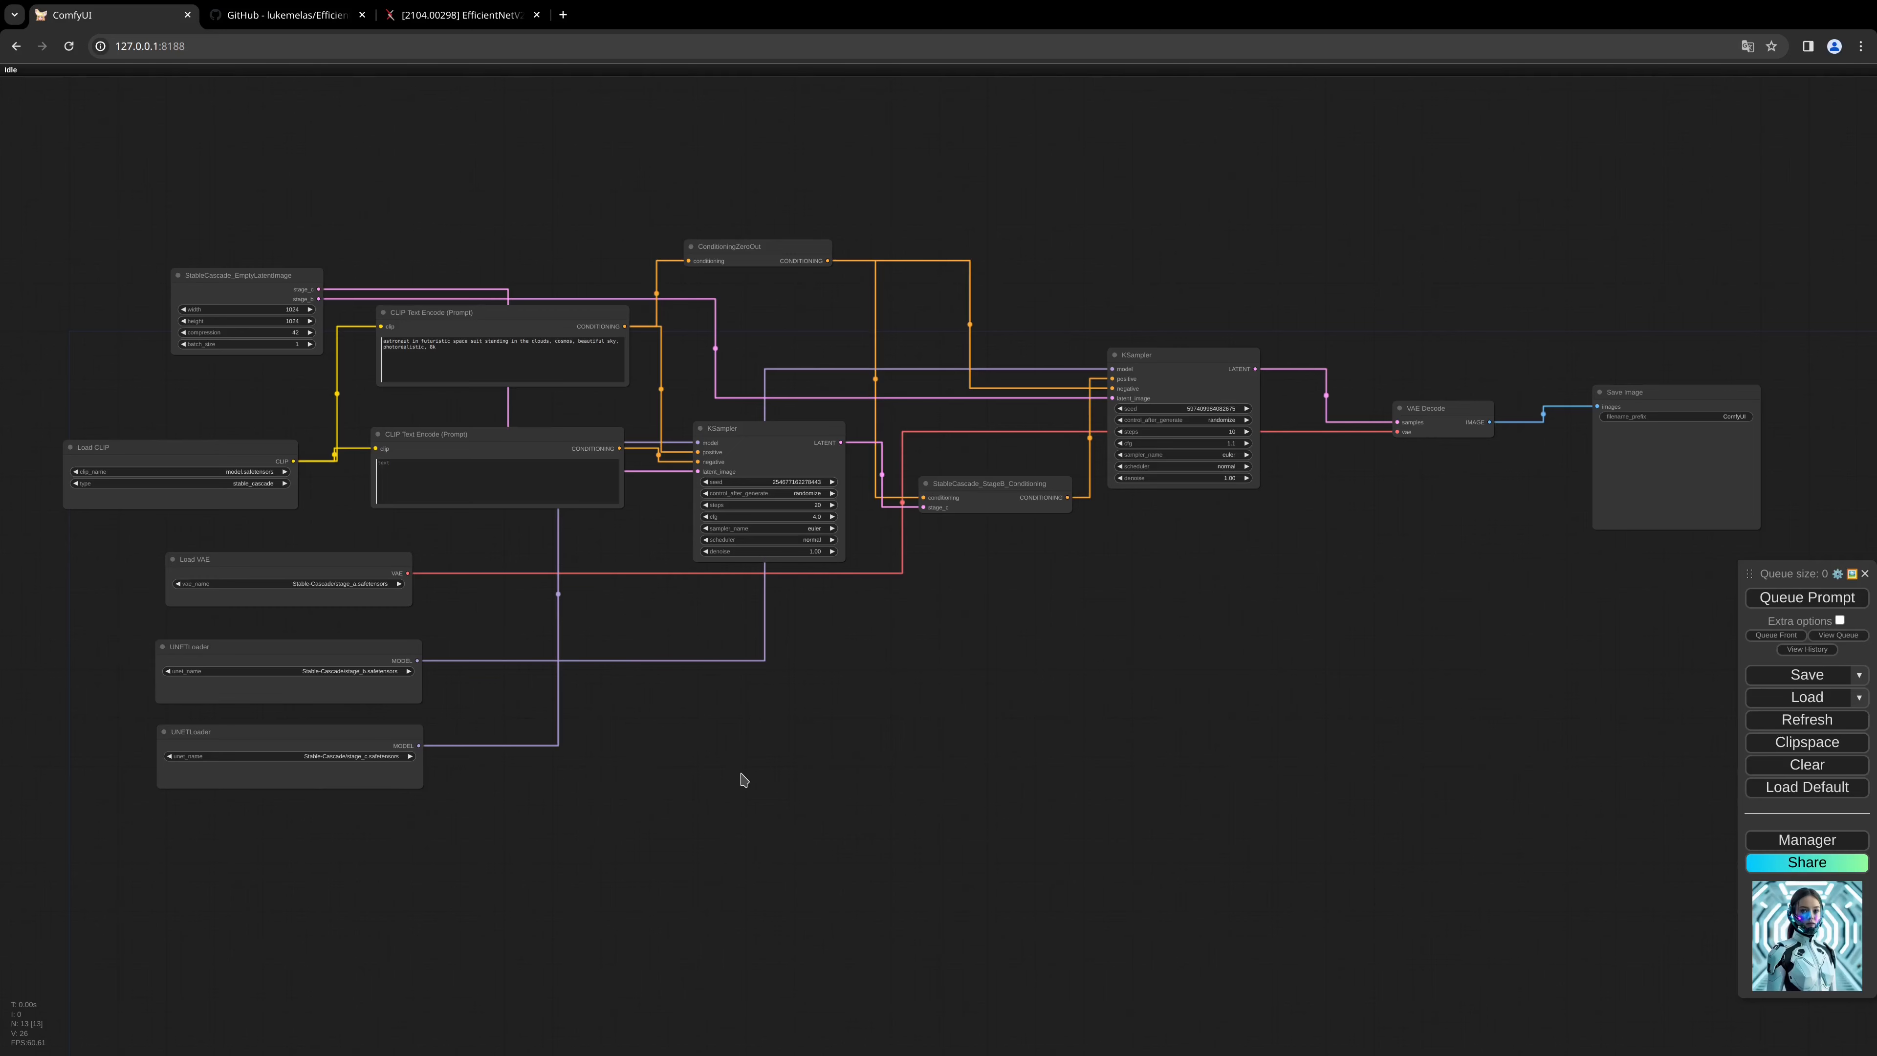
mouse_move(691, 719)
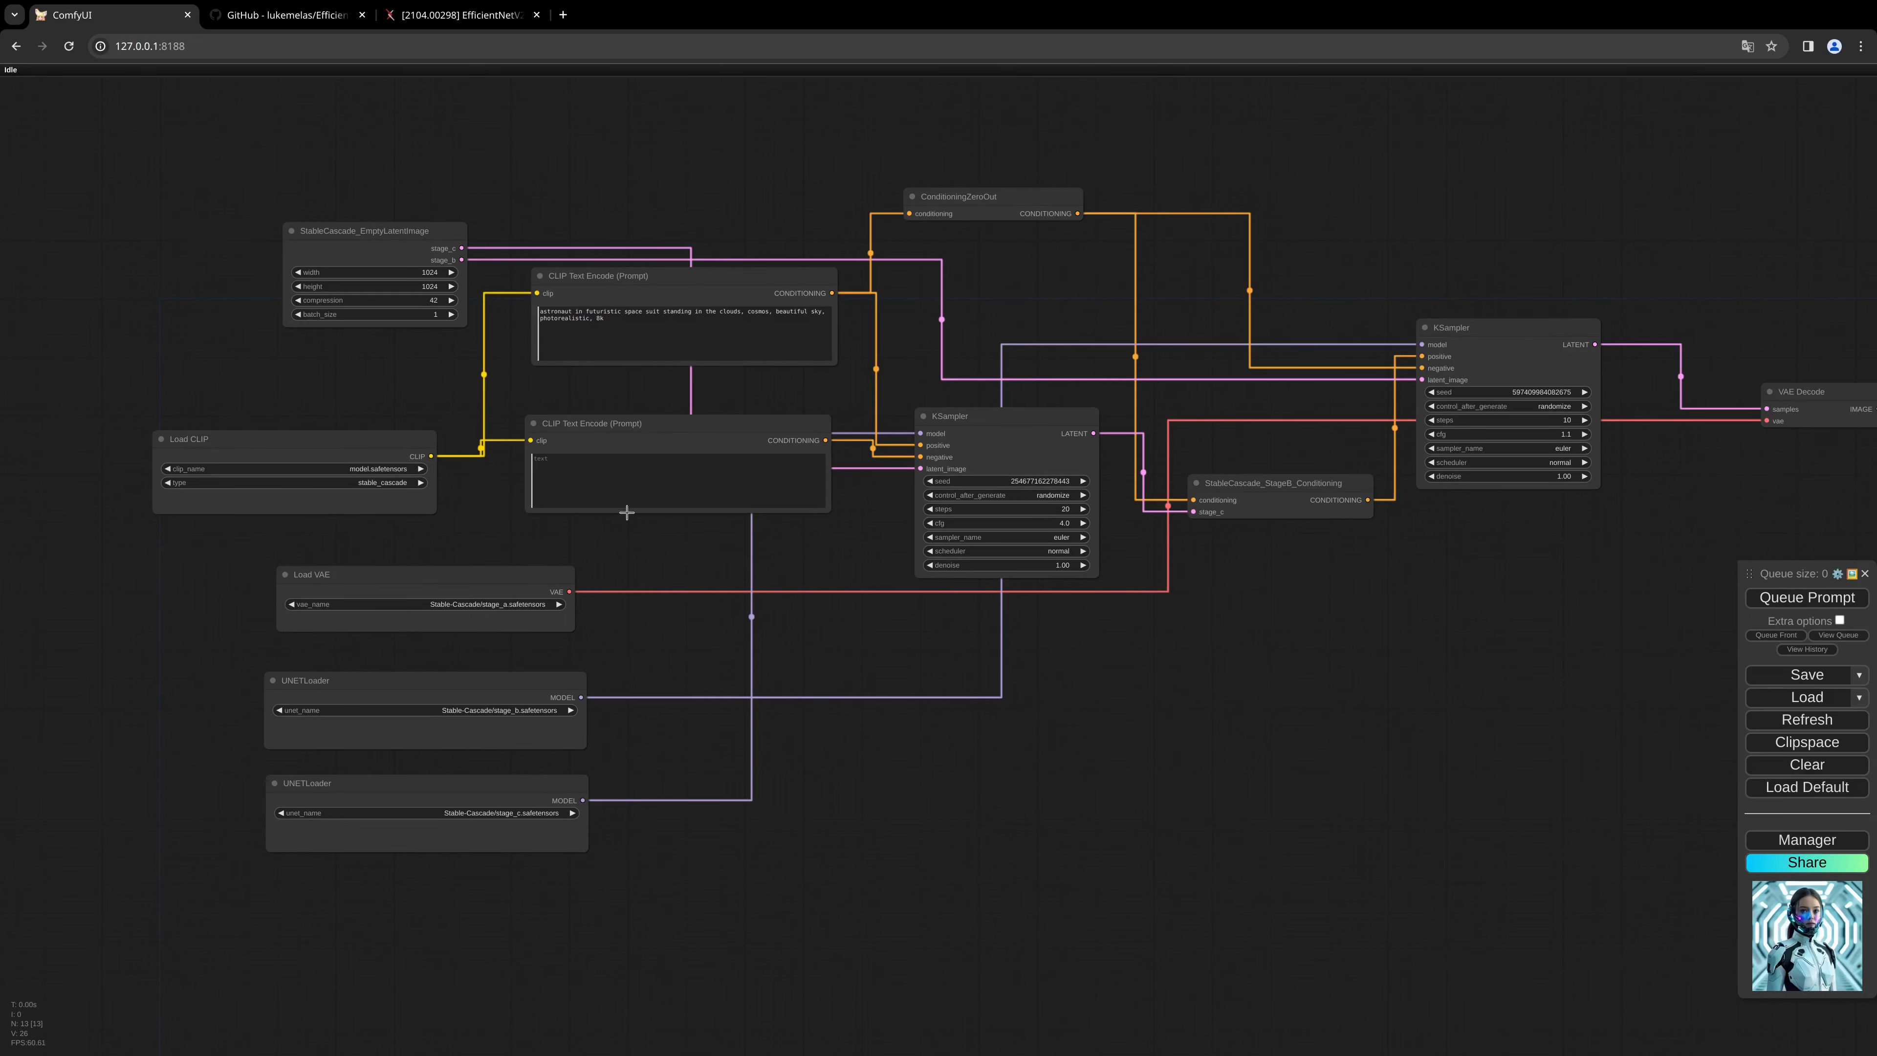
mouse_move(390, 230)
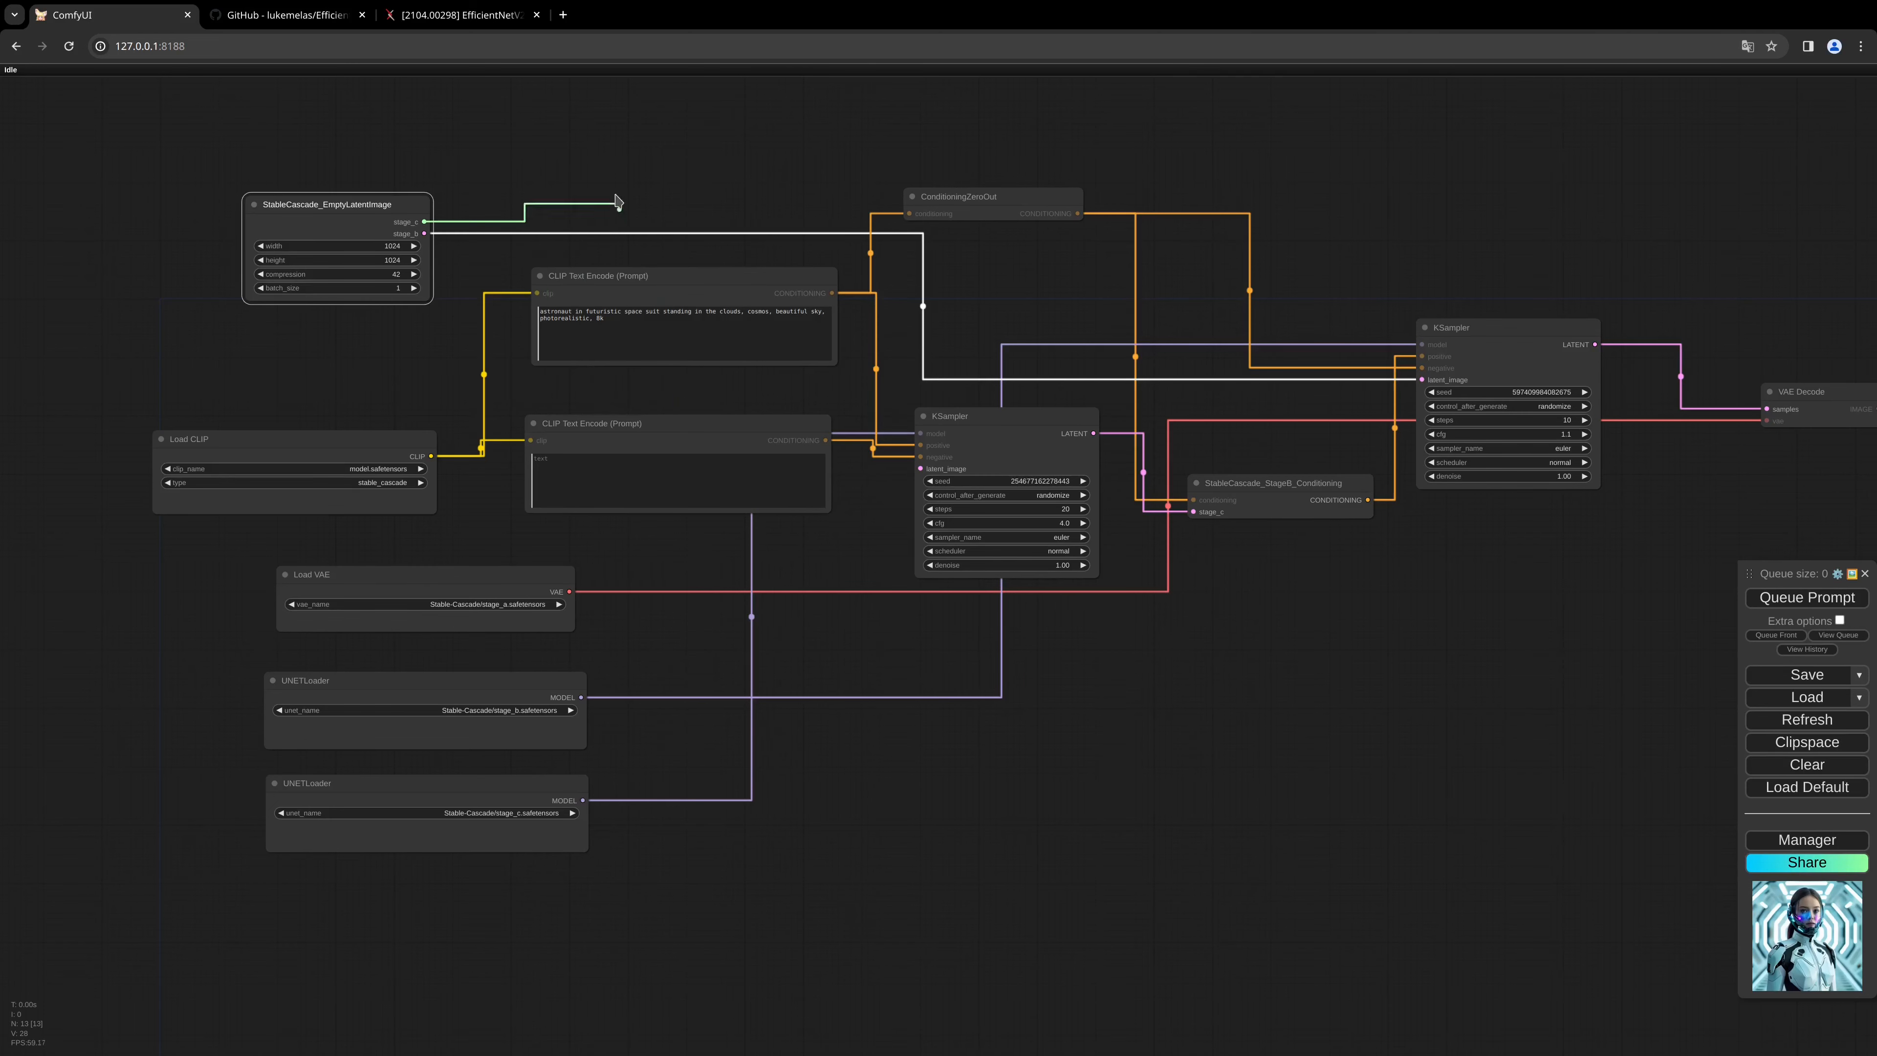
Reposition the StableCascade_EmptyLatentImage node at the top of the canvas above the prompt nodes.
left_click_drag(335, 203, 502, 161)
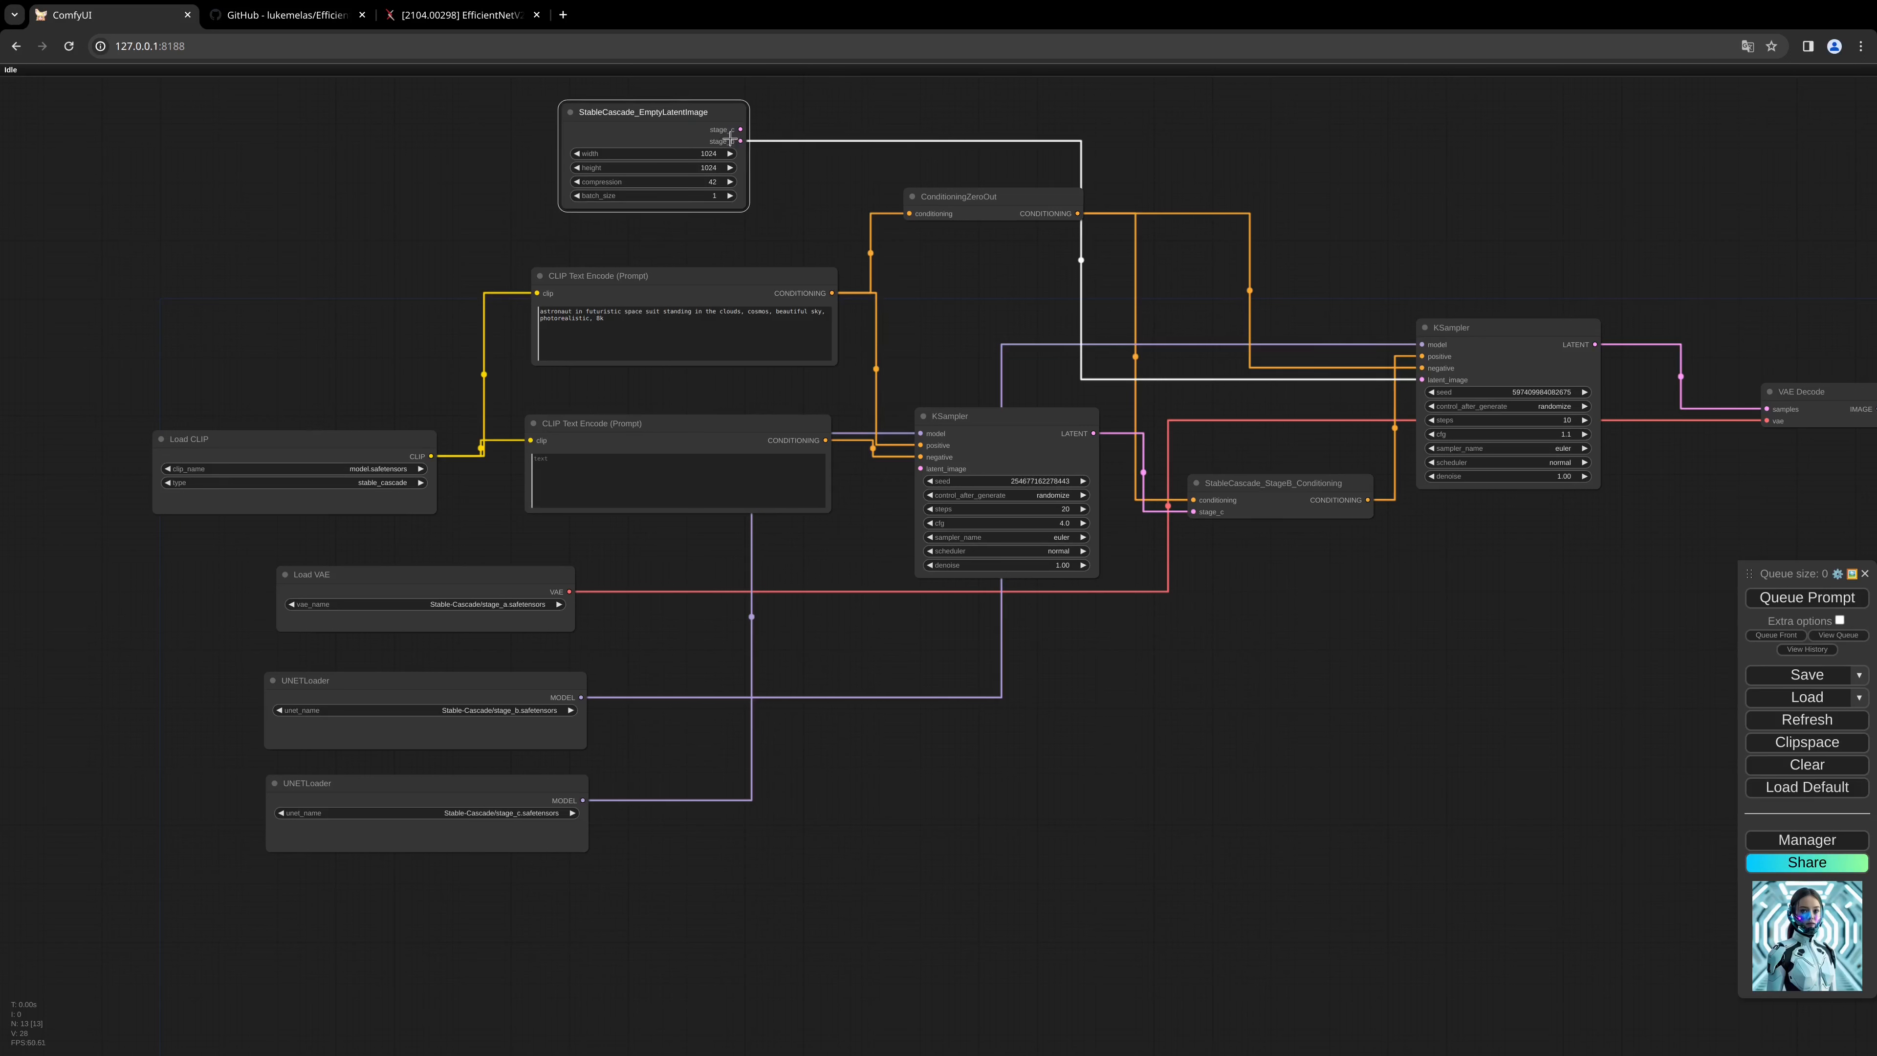
left_click_drag(652, 112, 604, 121)
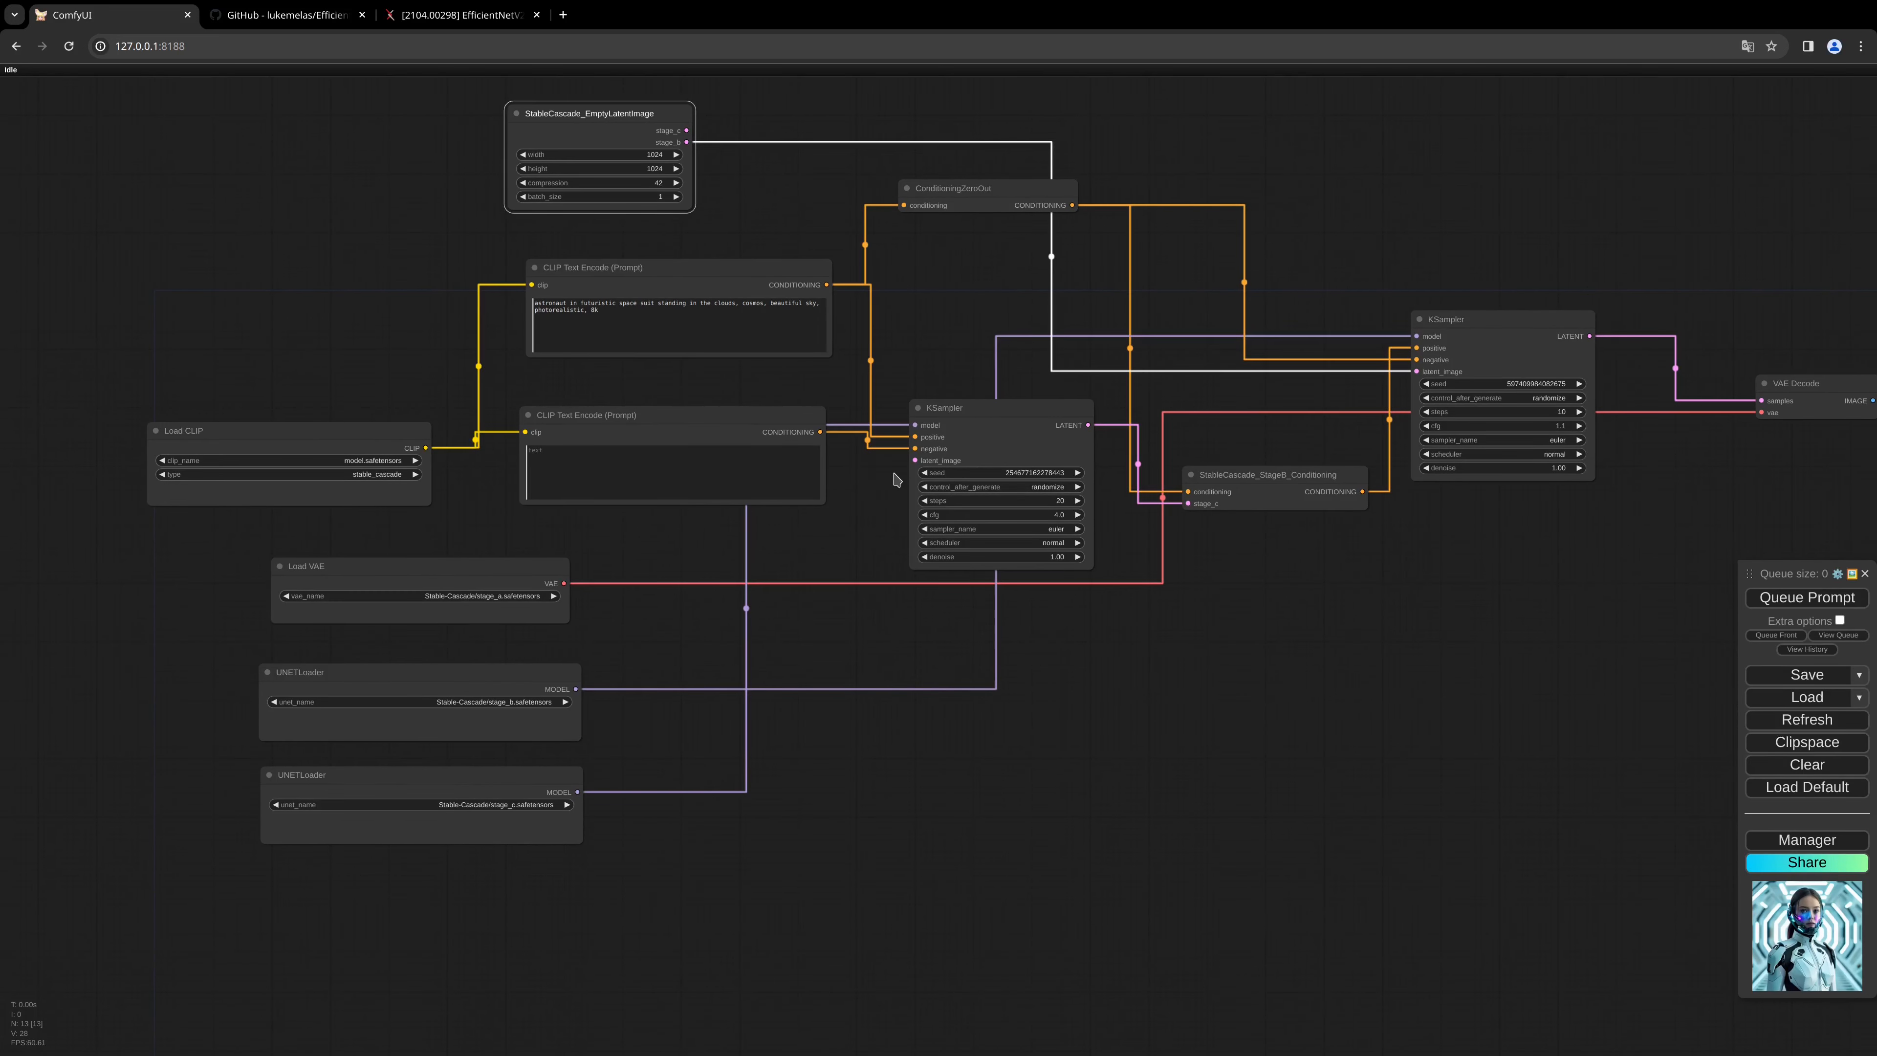
mouse_move(890, 484)
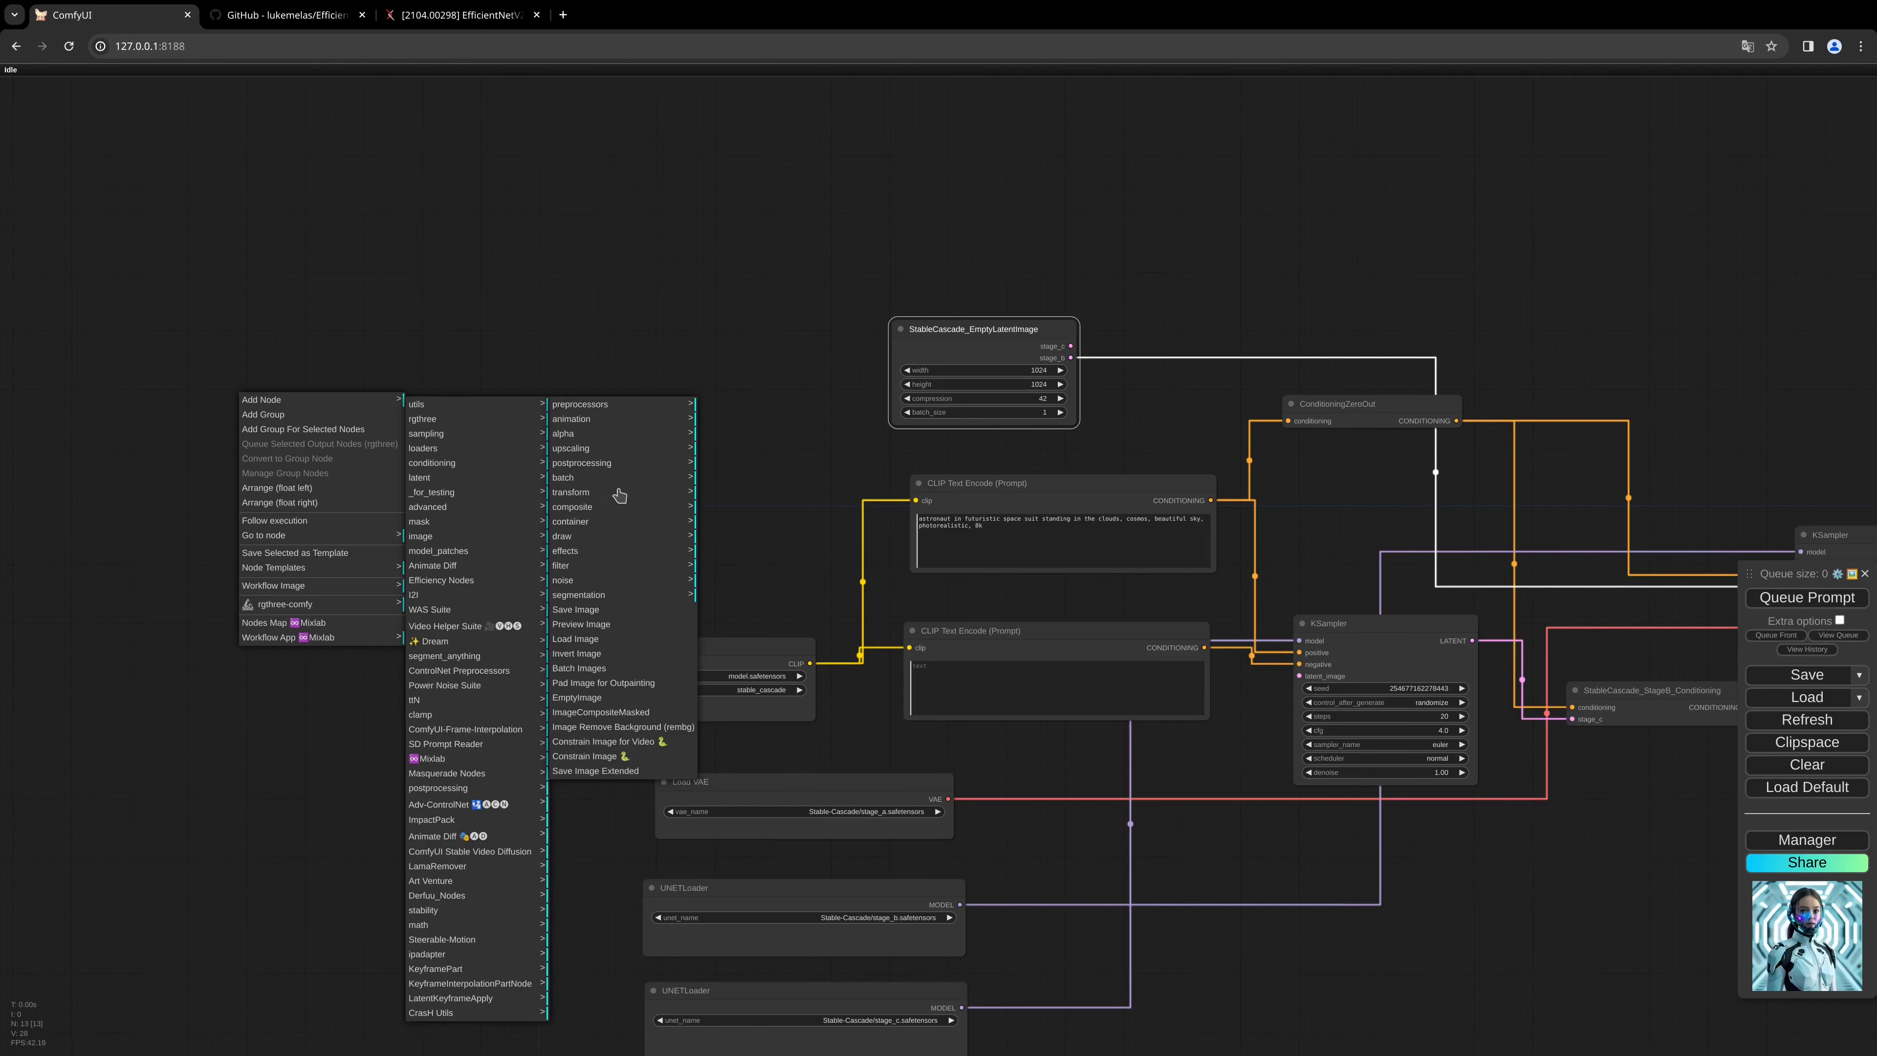
mouse_move(615, 609)
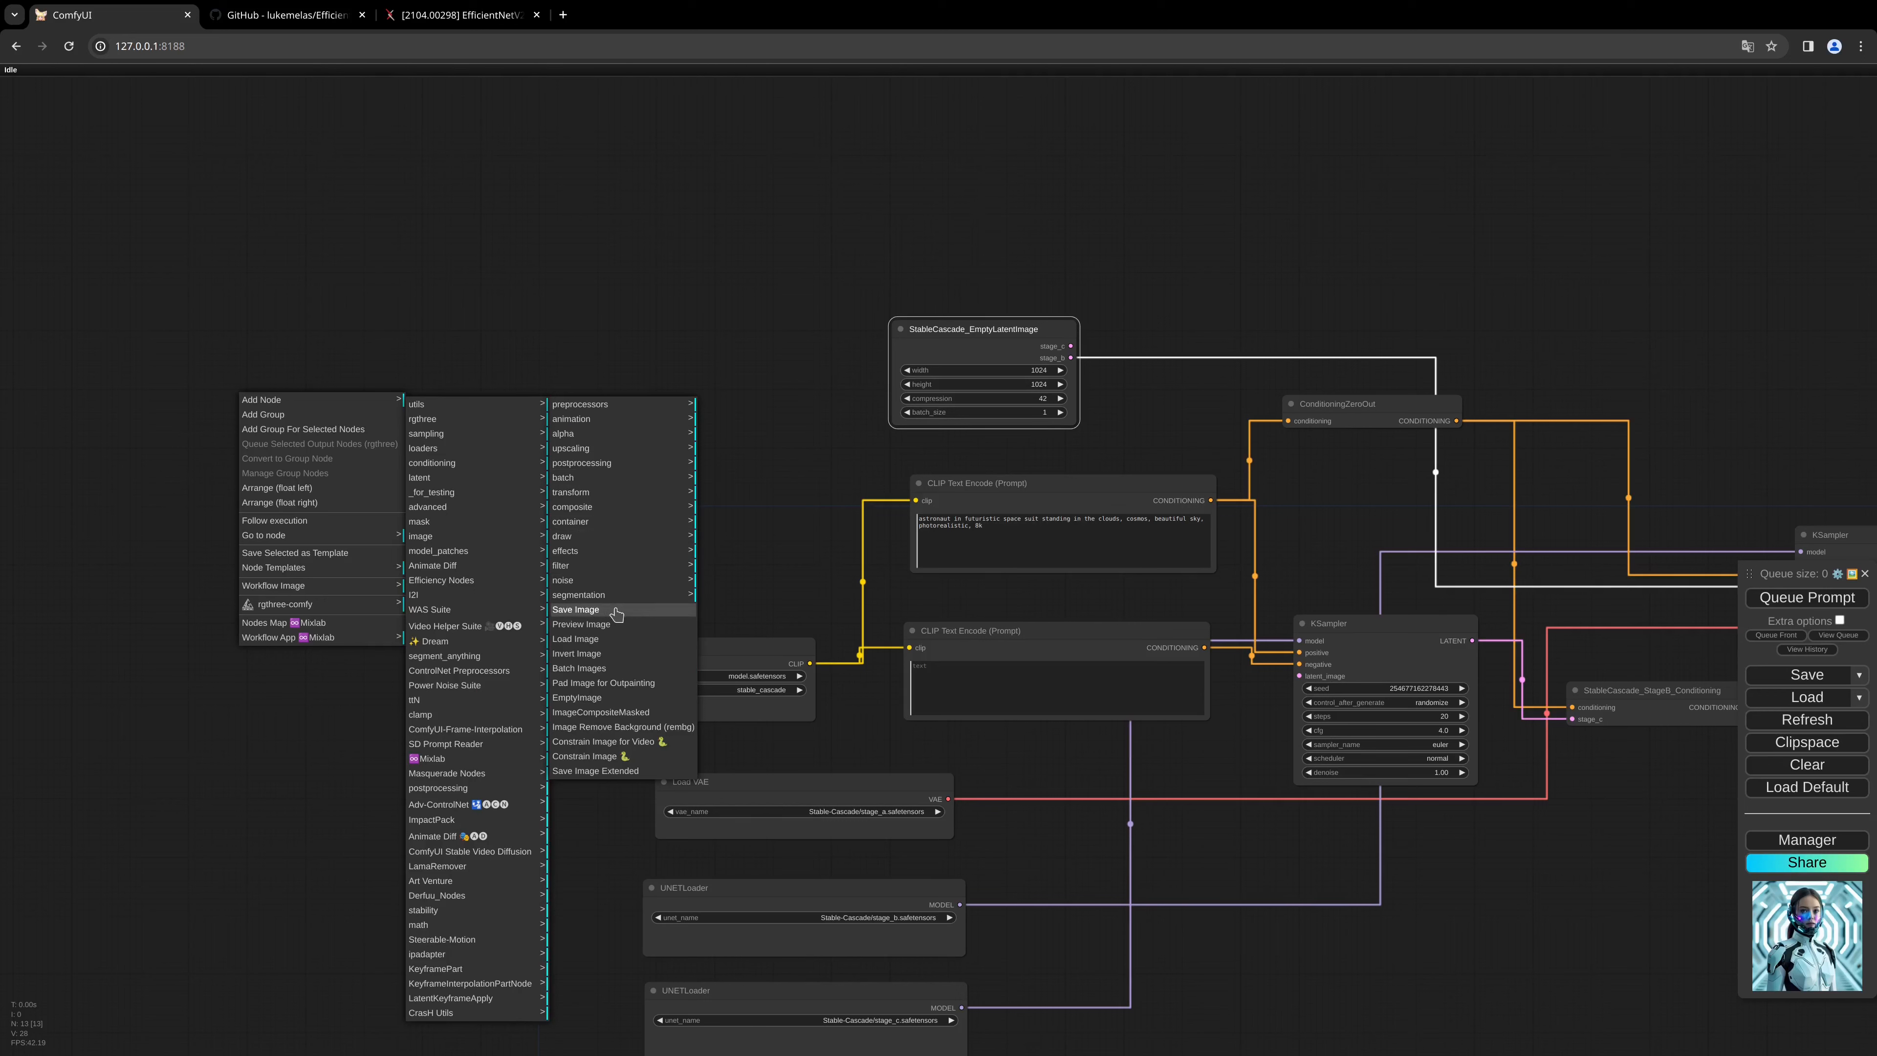
Add a Load Image node holding the ComfyUI_26357_.png photo of the white-suited woman.
left_click(575, 638)
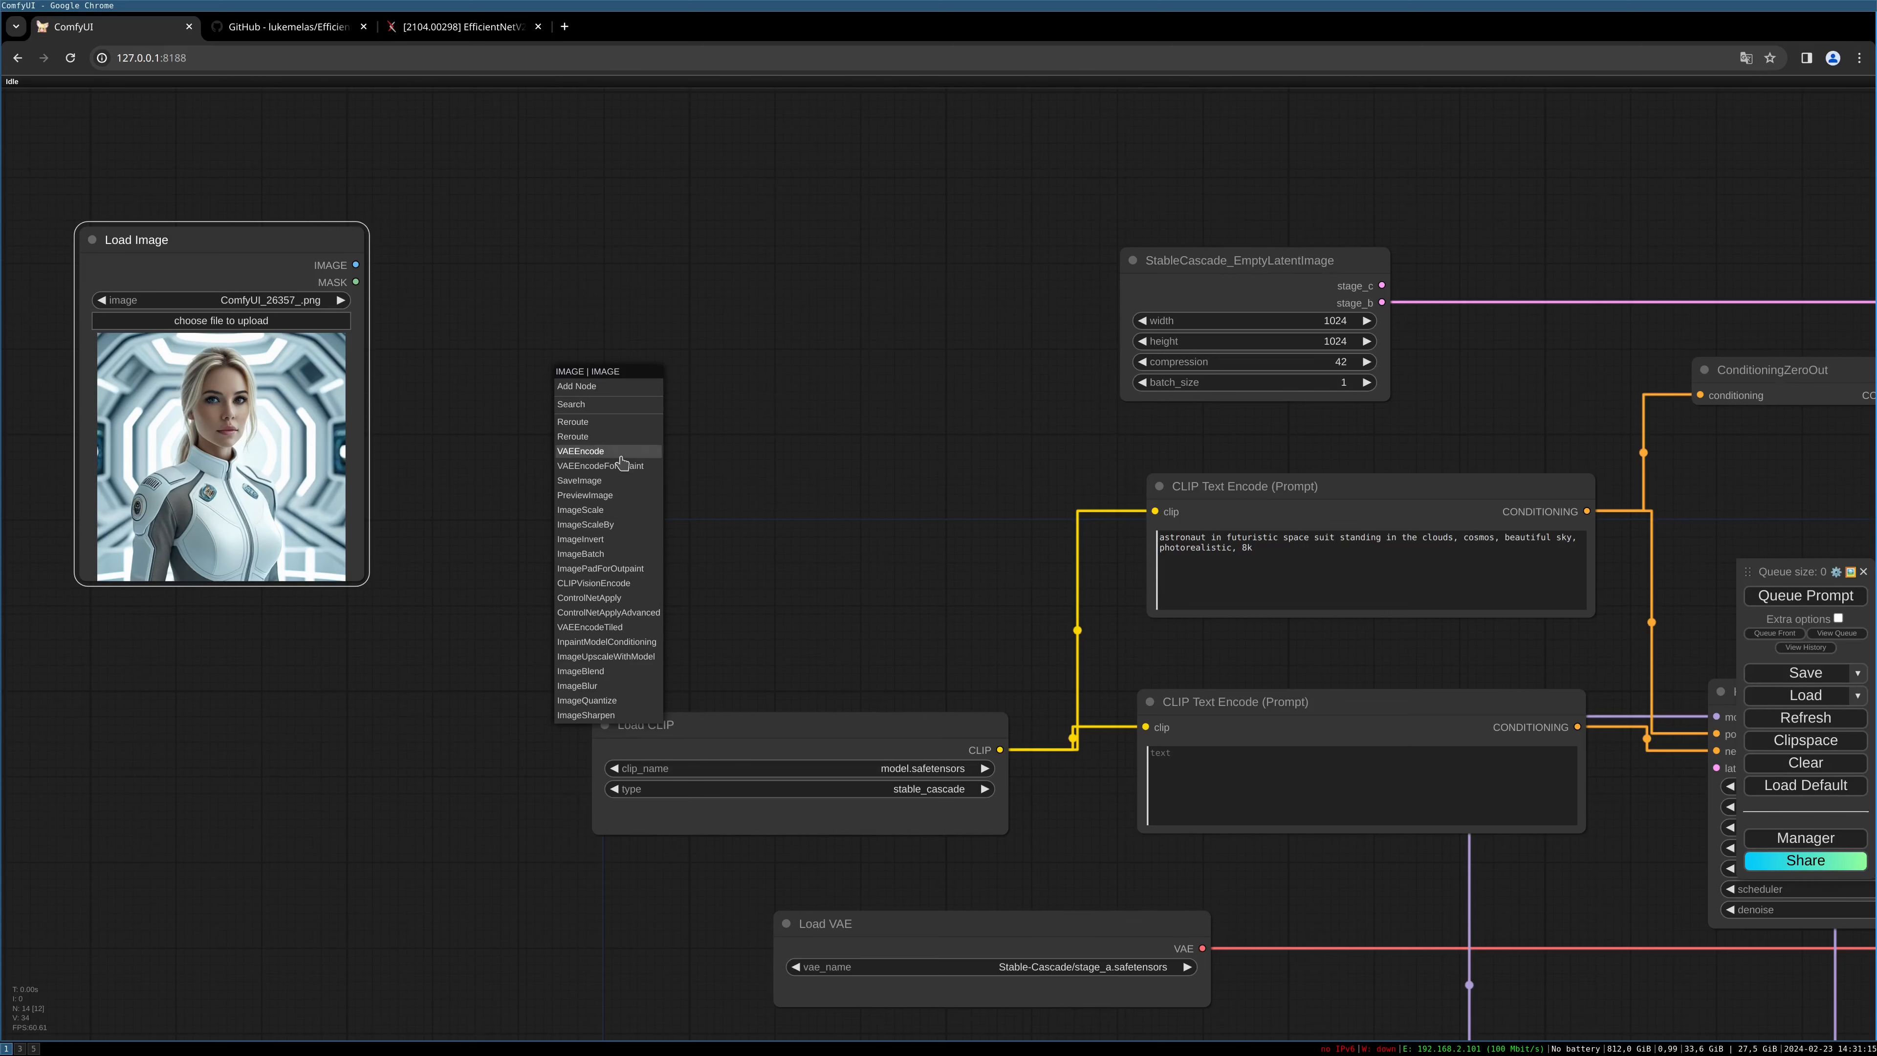
Feed the photo into a VAE Encode node with a new VAE loader set to Stable-Cascade/effnet_encoder.safetensors.
left_click(581, 451)
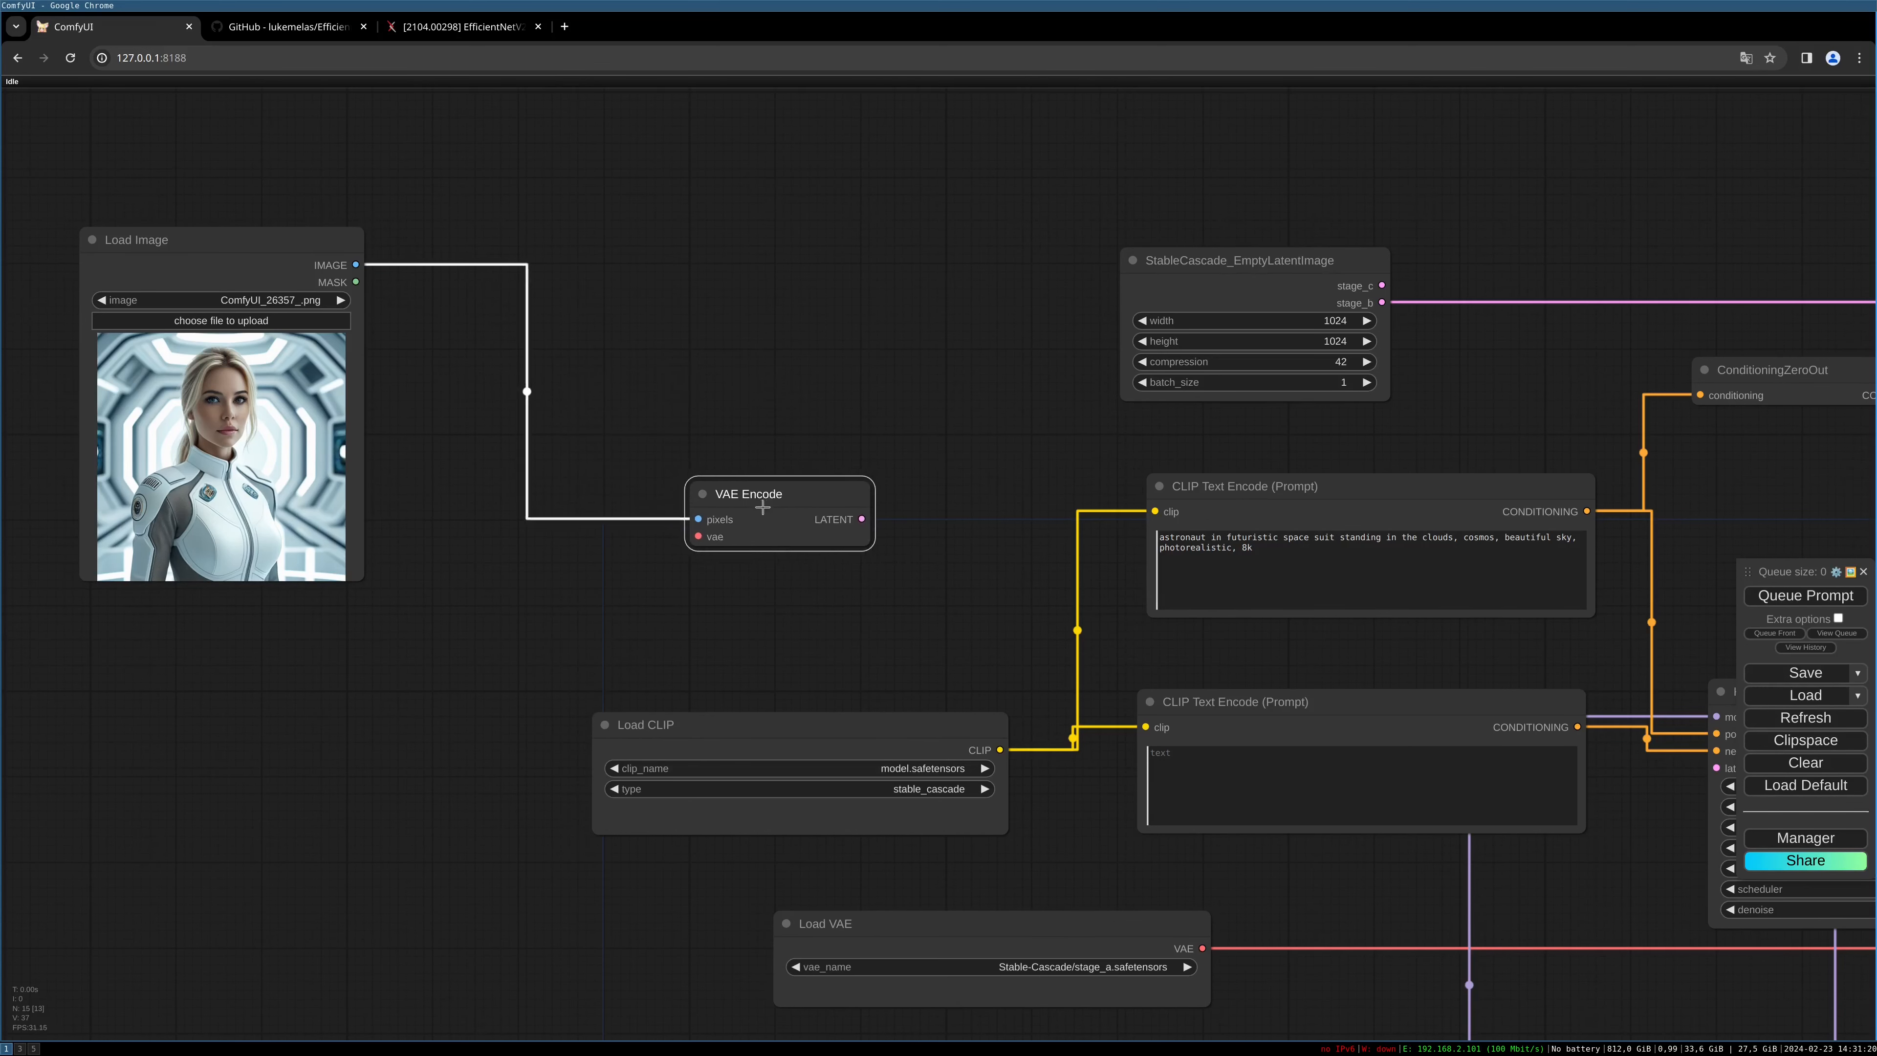
left_click_drag(748, 493, 762, 517)
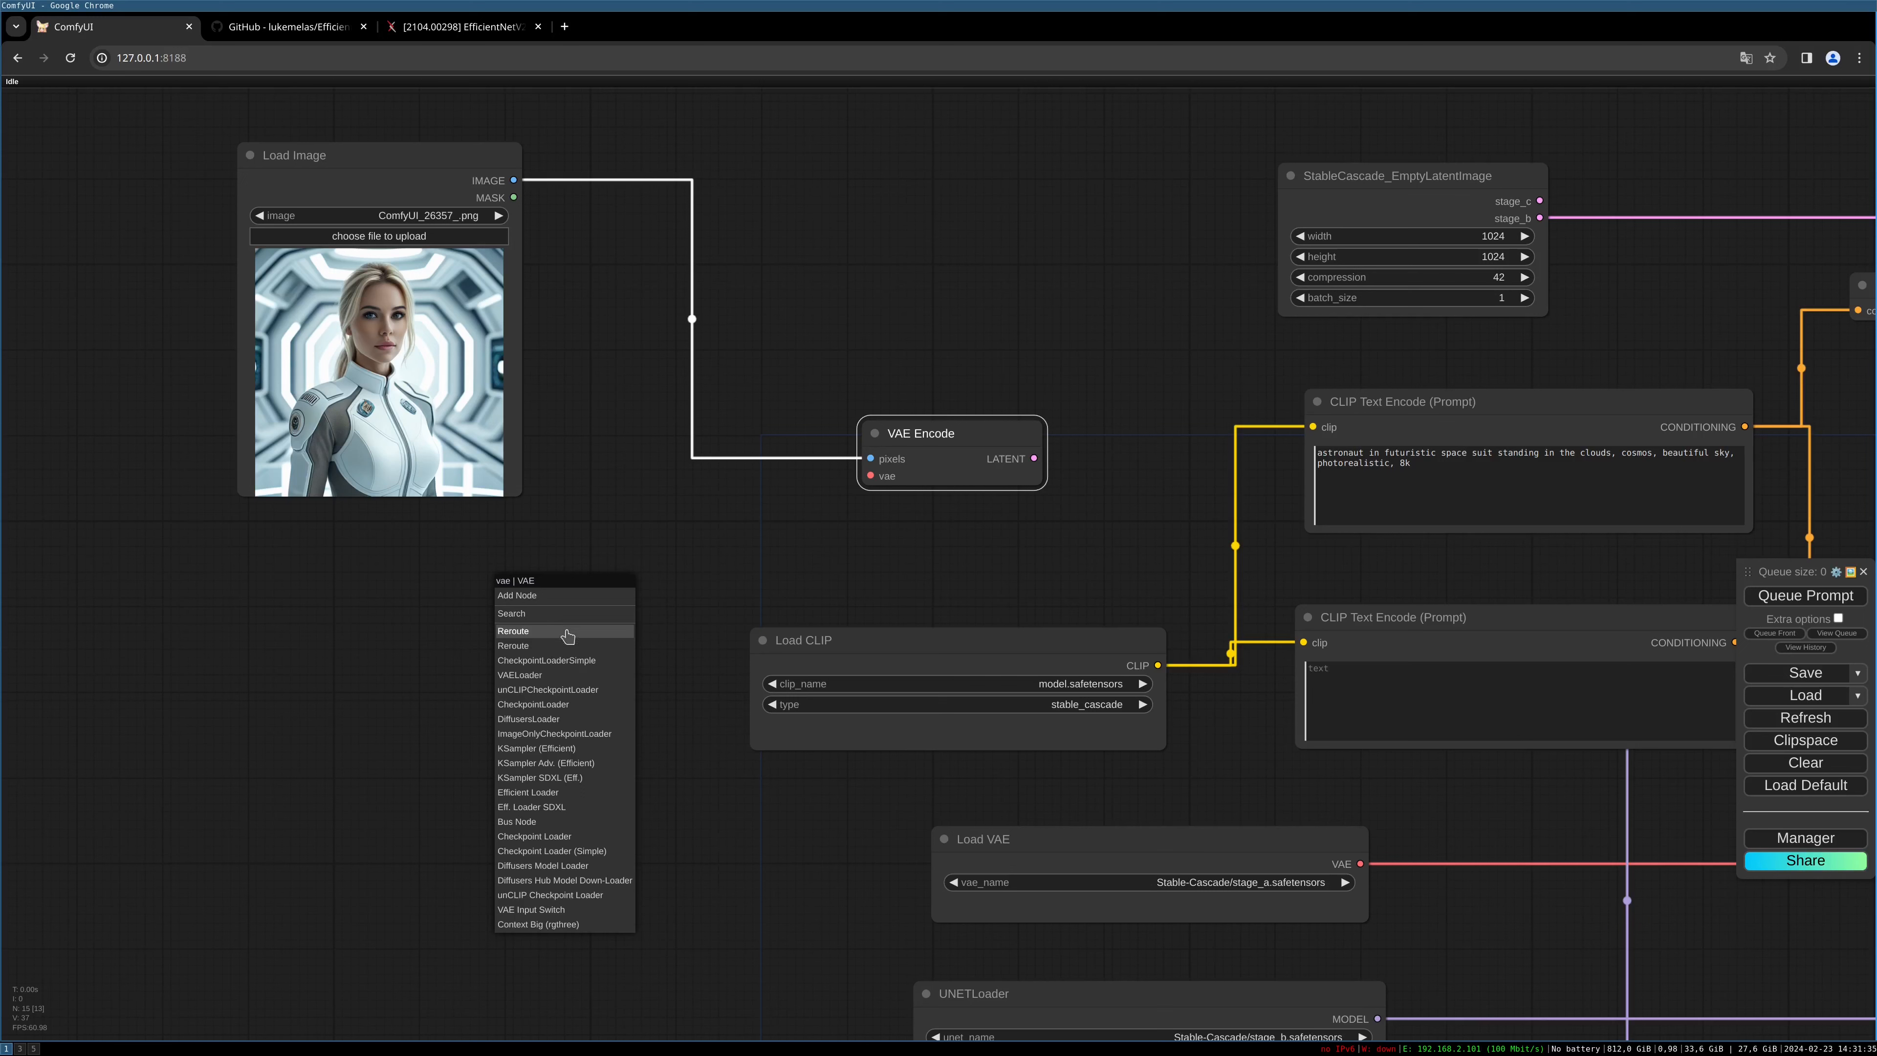
left_click(519, 674)
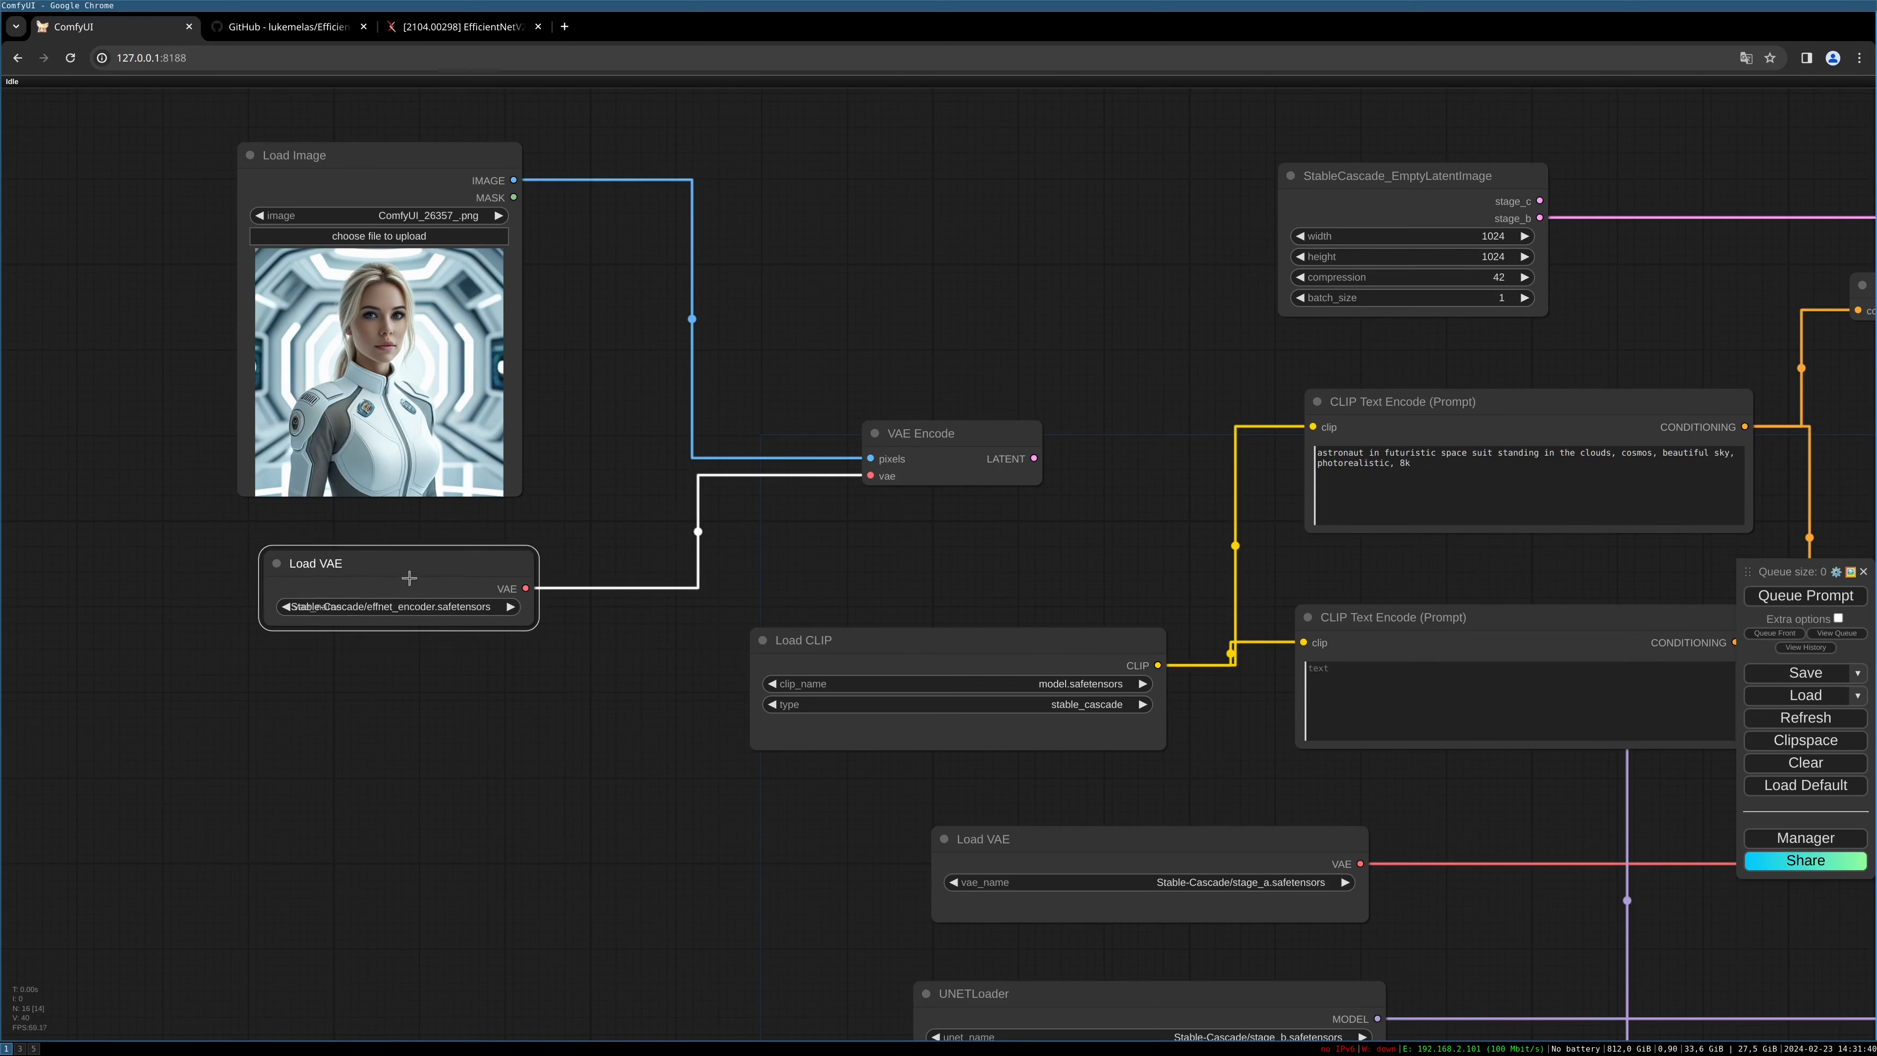
left_click(389, 606)
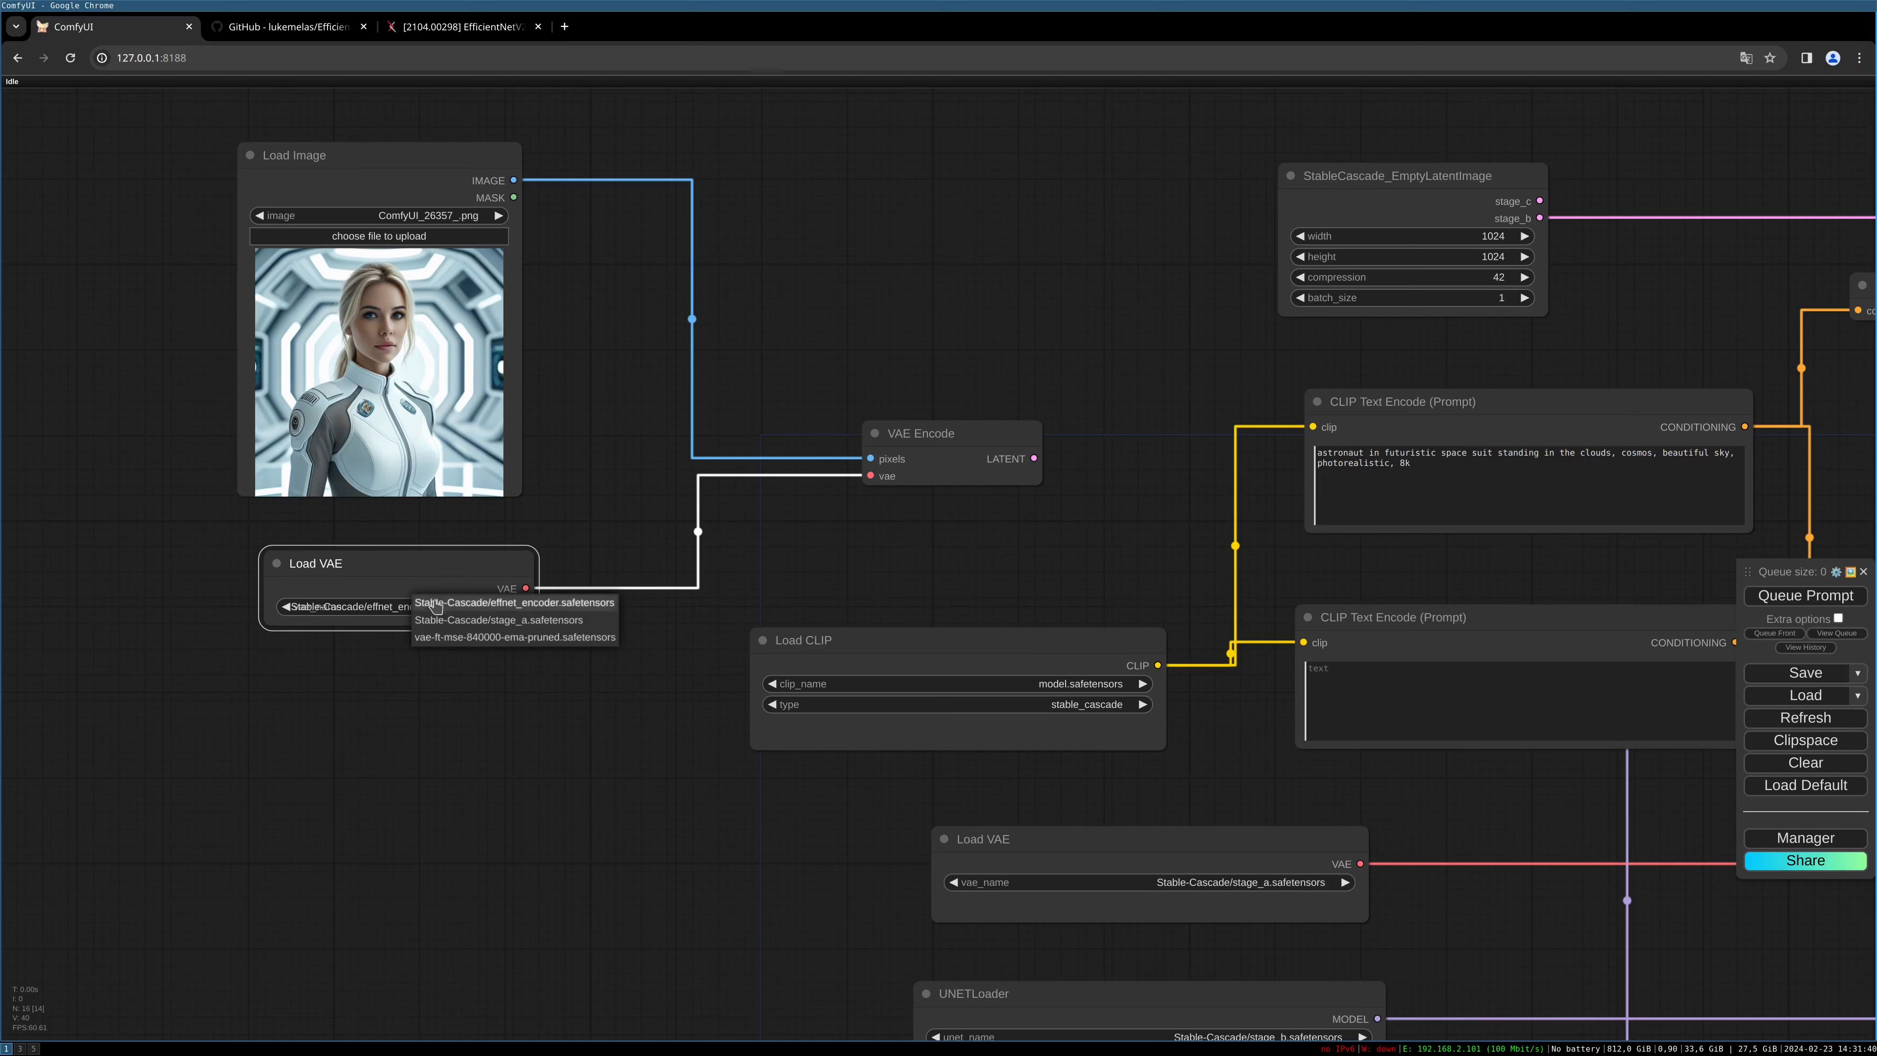
mouse_move(509, 610)
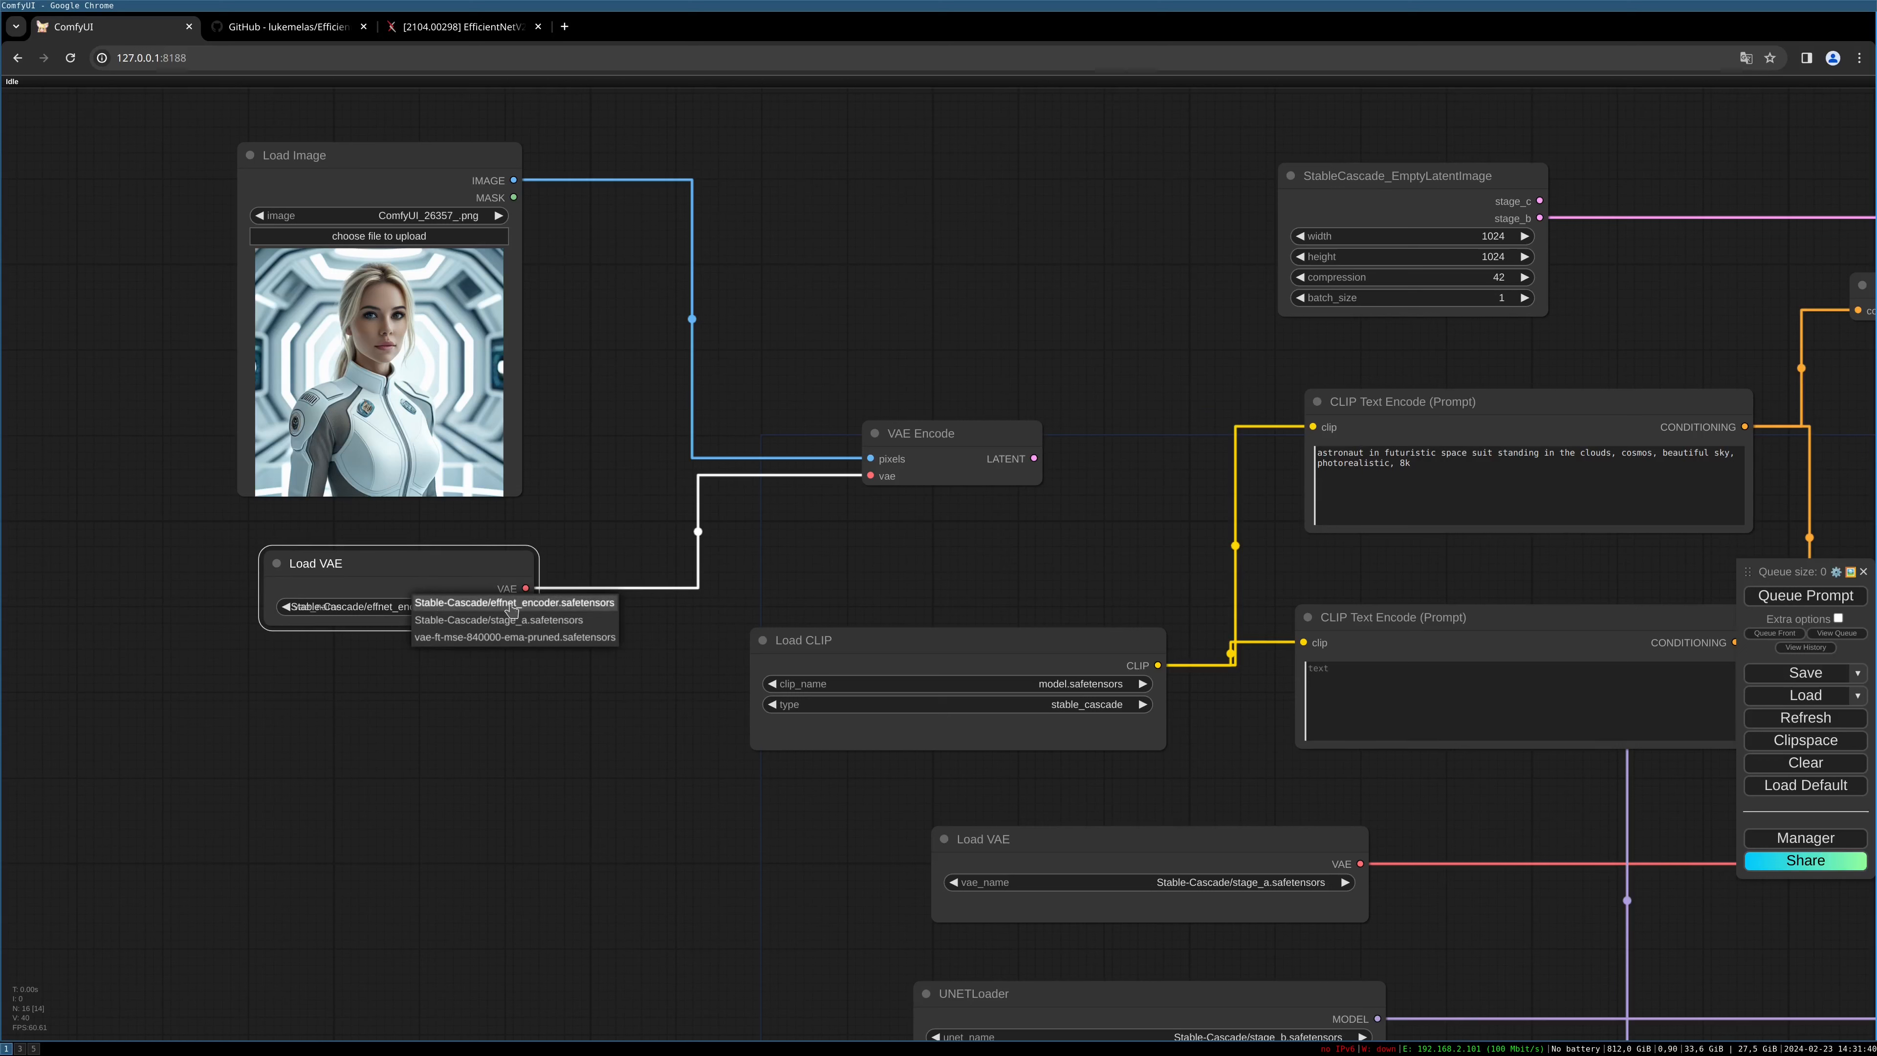
left_click(515, 602)
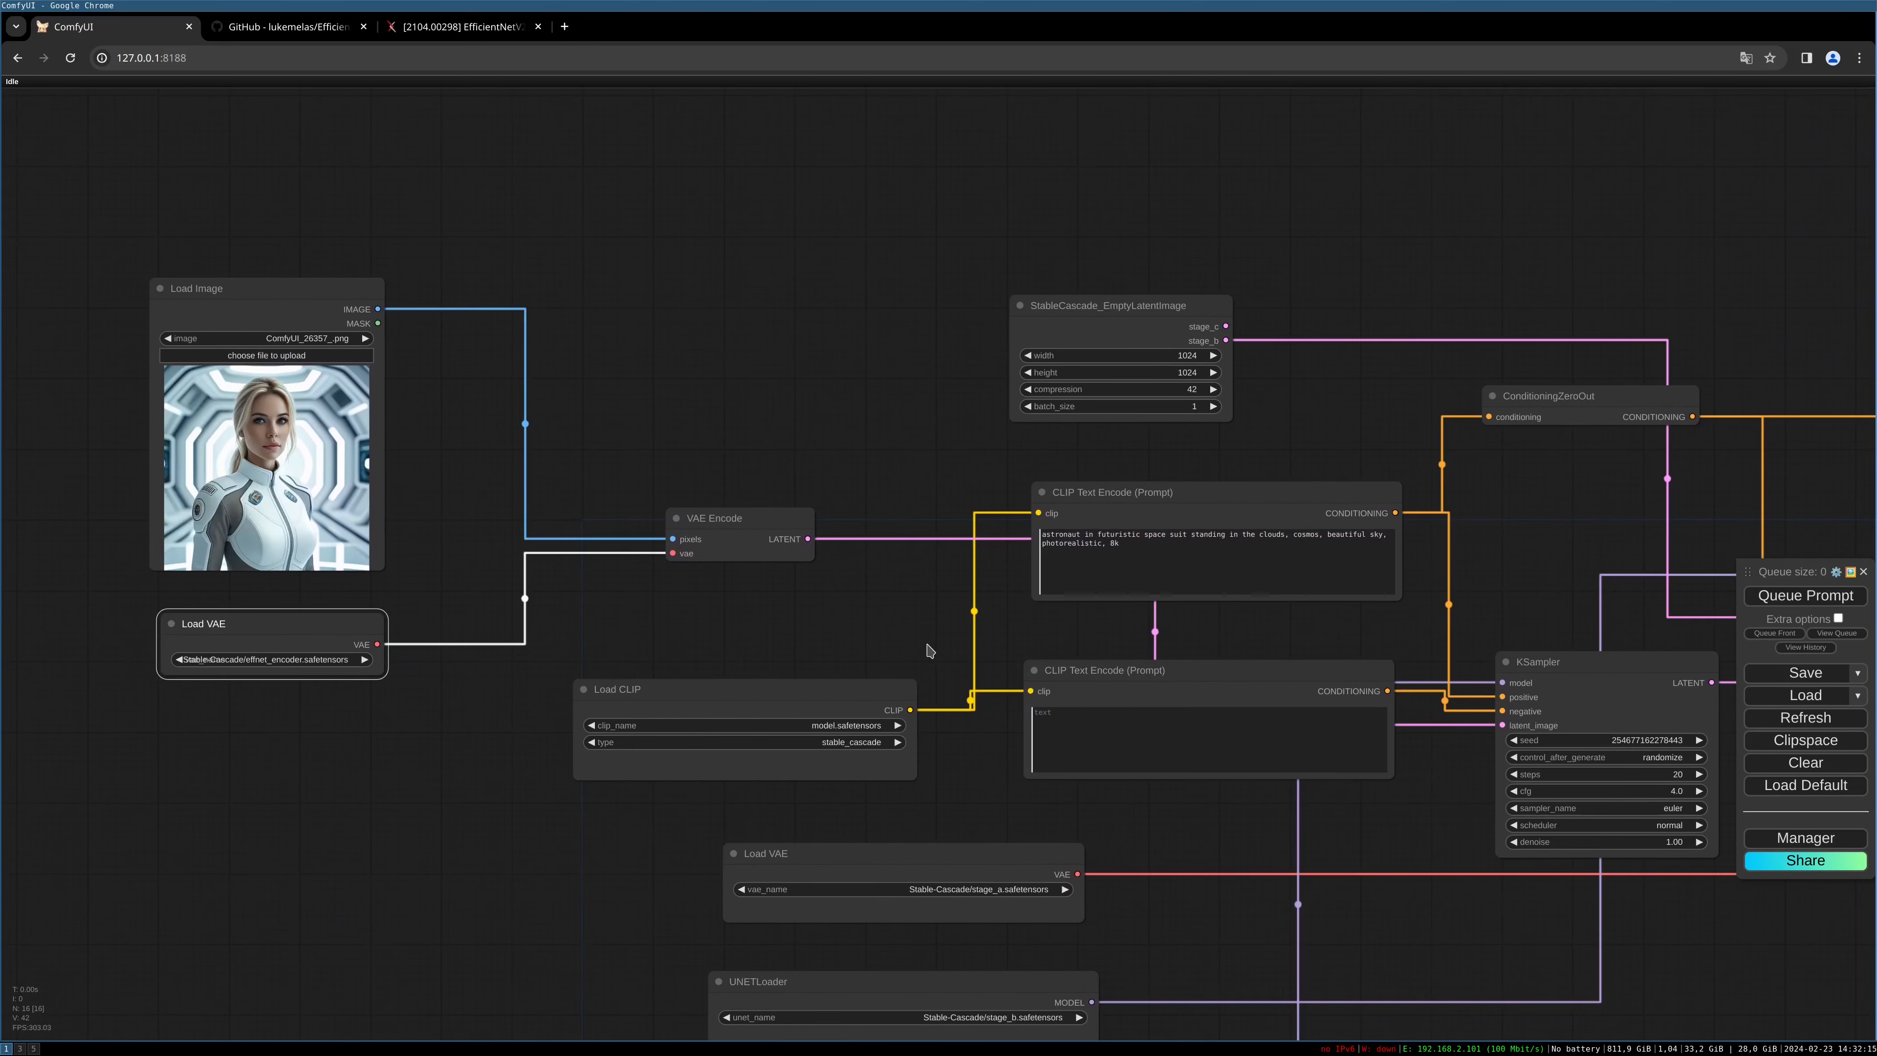
mouse_move(931, 650)
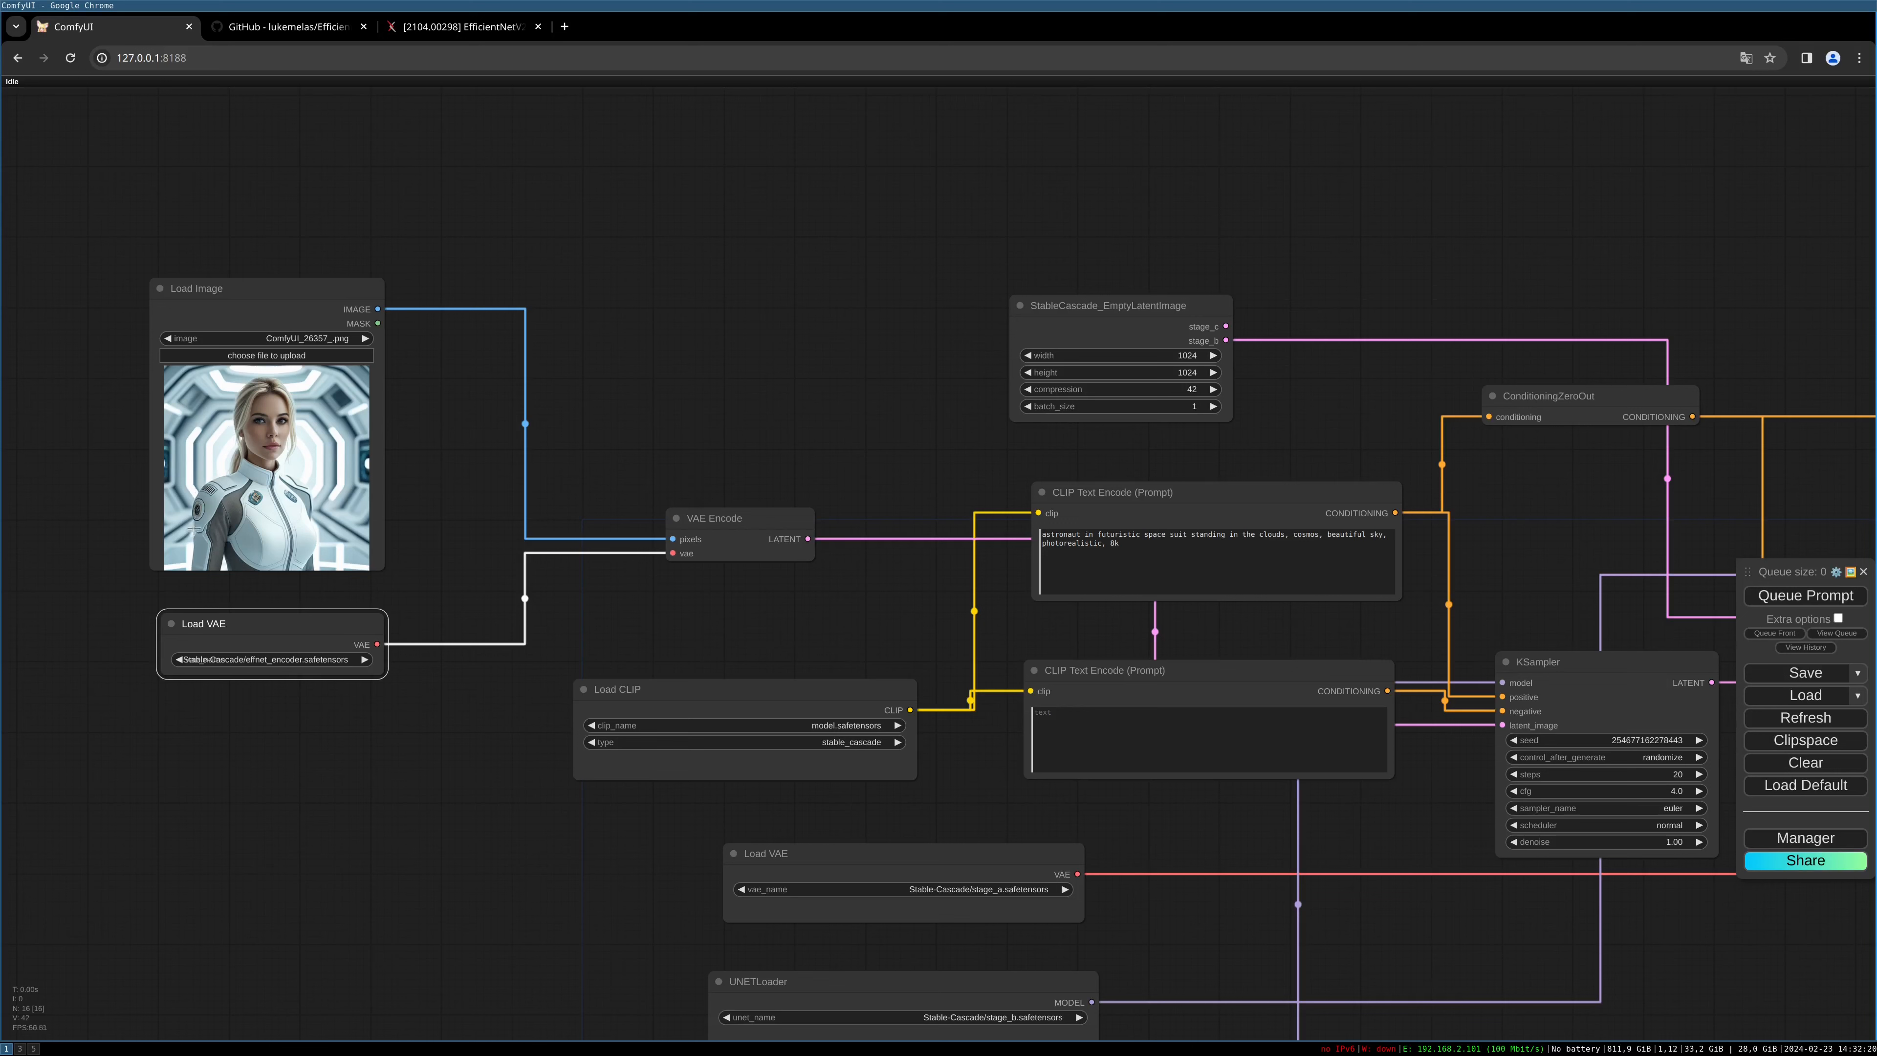
mouse_move(225, 451)
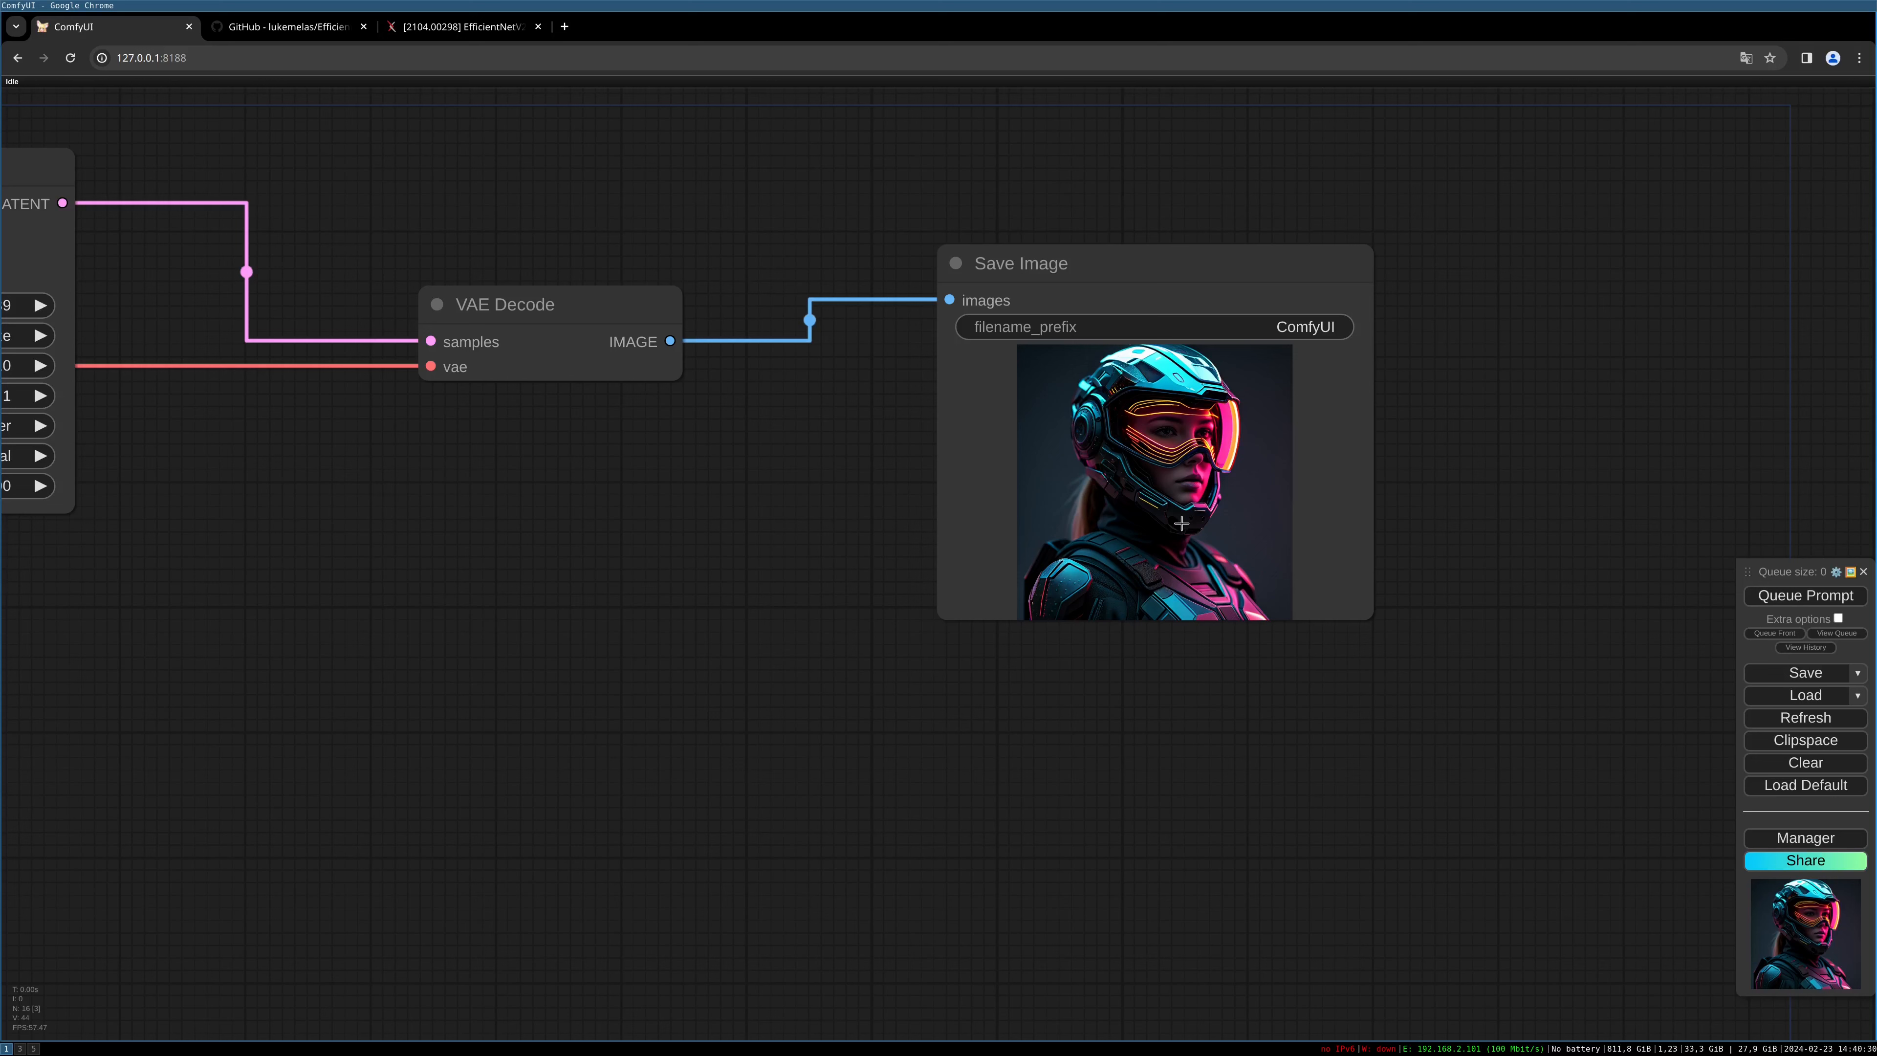
mouse_move(1191, 524)
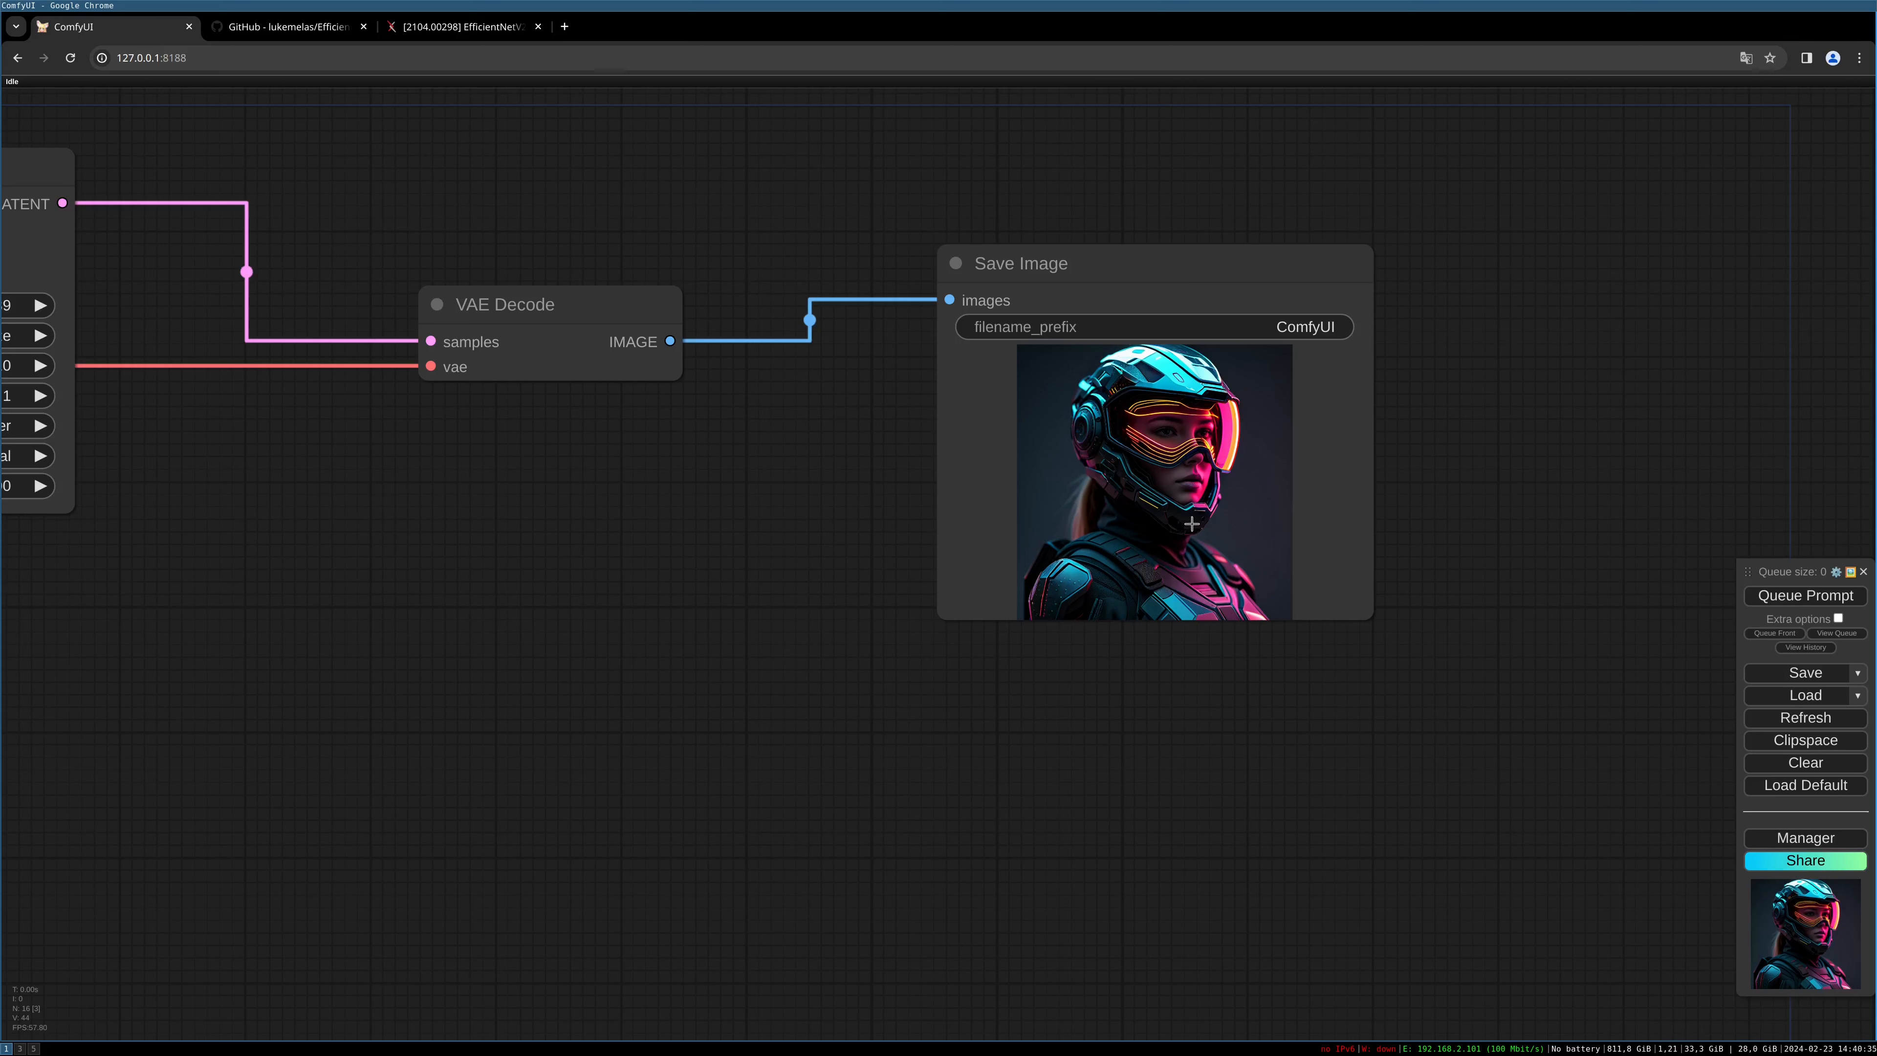
mouse_move(1158, 527)
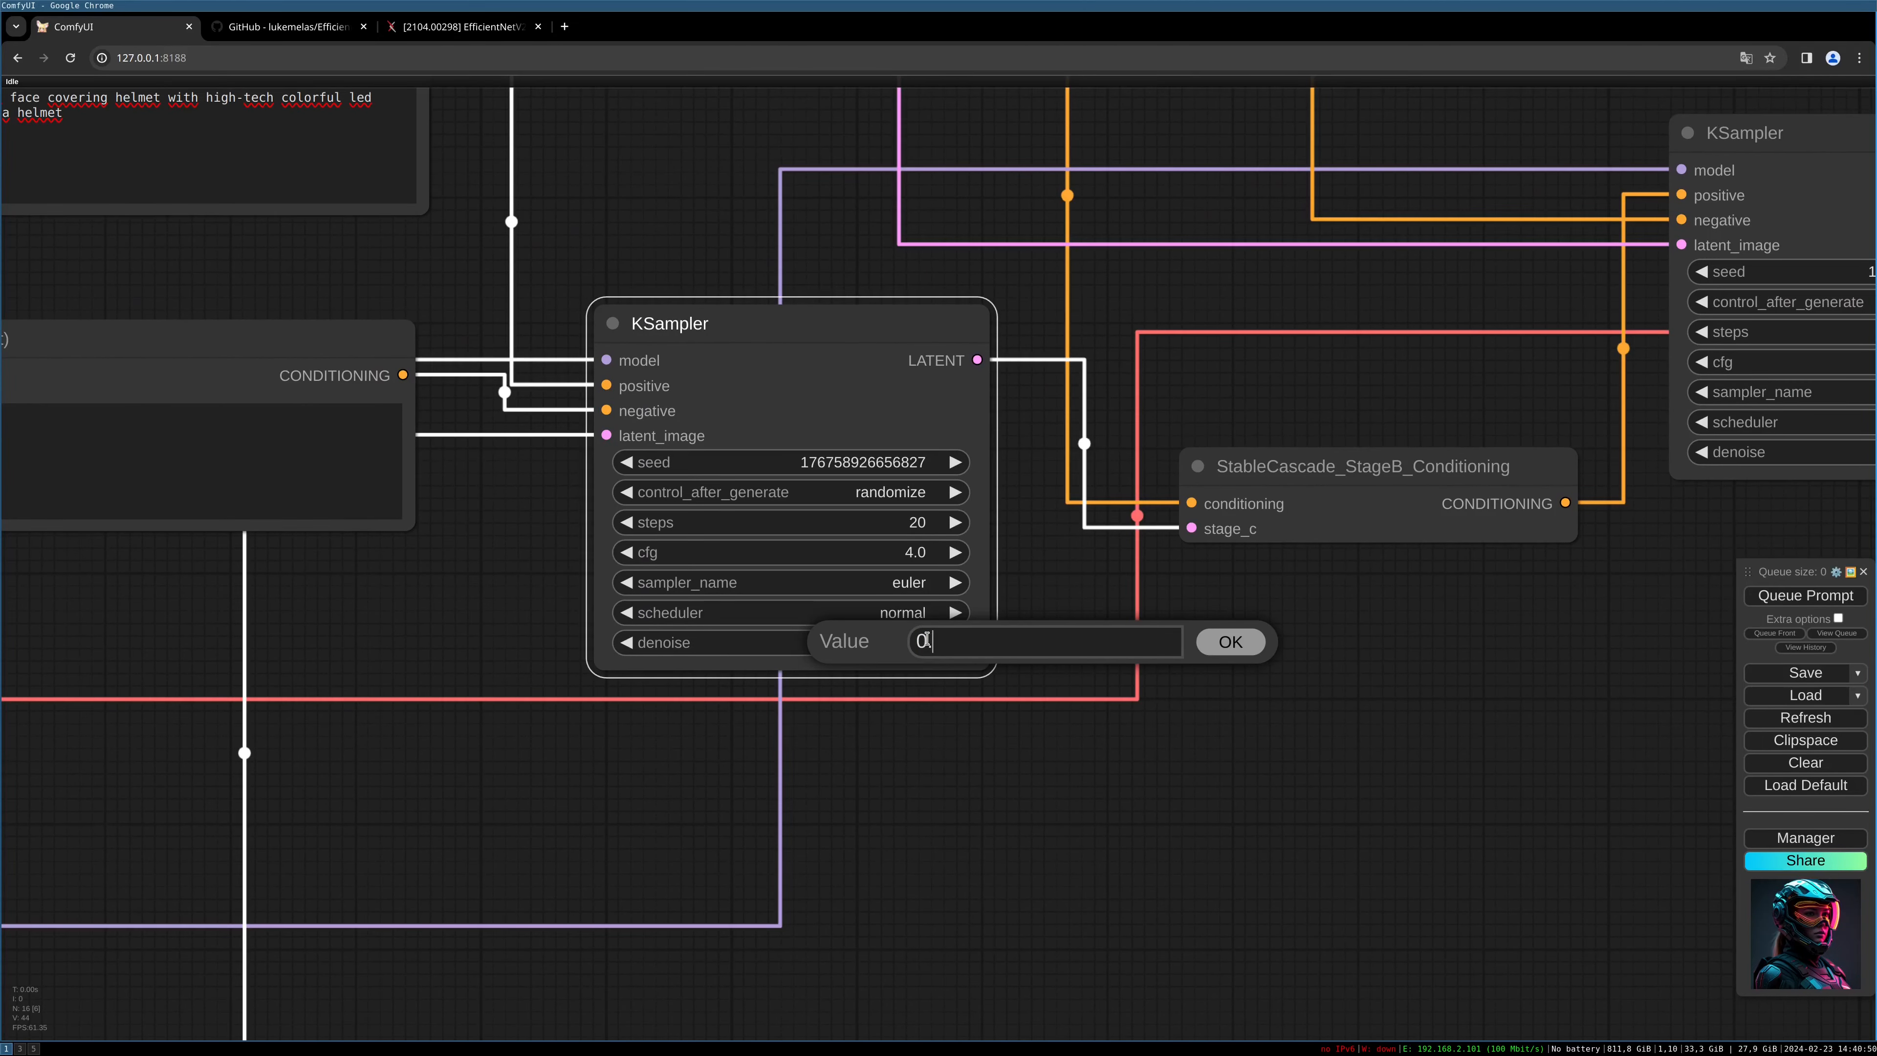
Set the first KSampler's denoise to 0.5 and queue a generation.
type(".5")
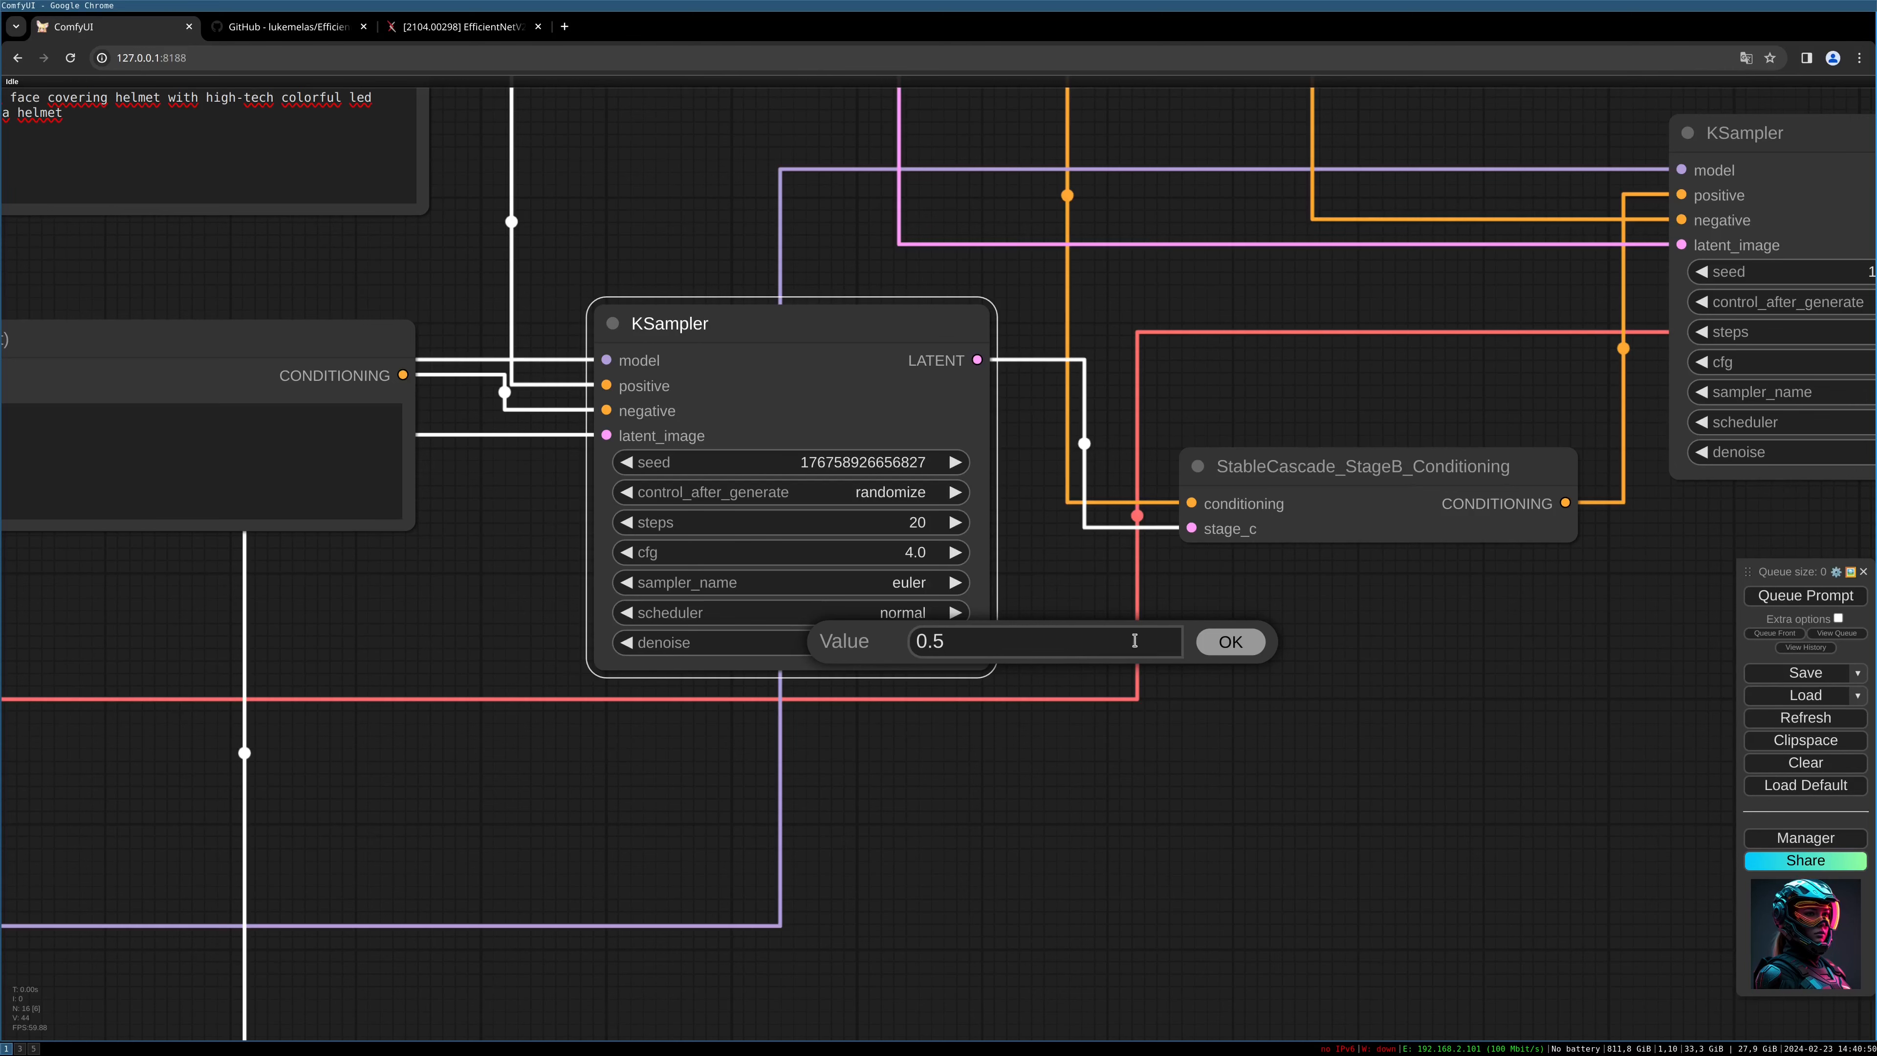
left_click(1229, 640)
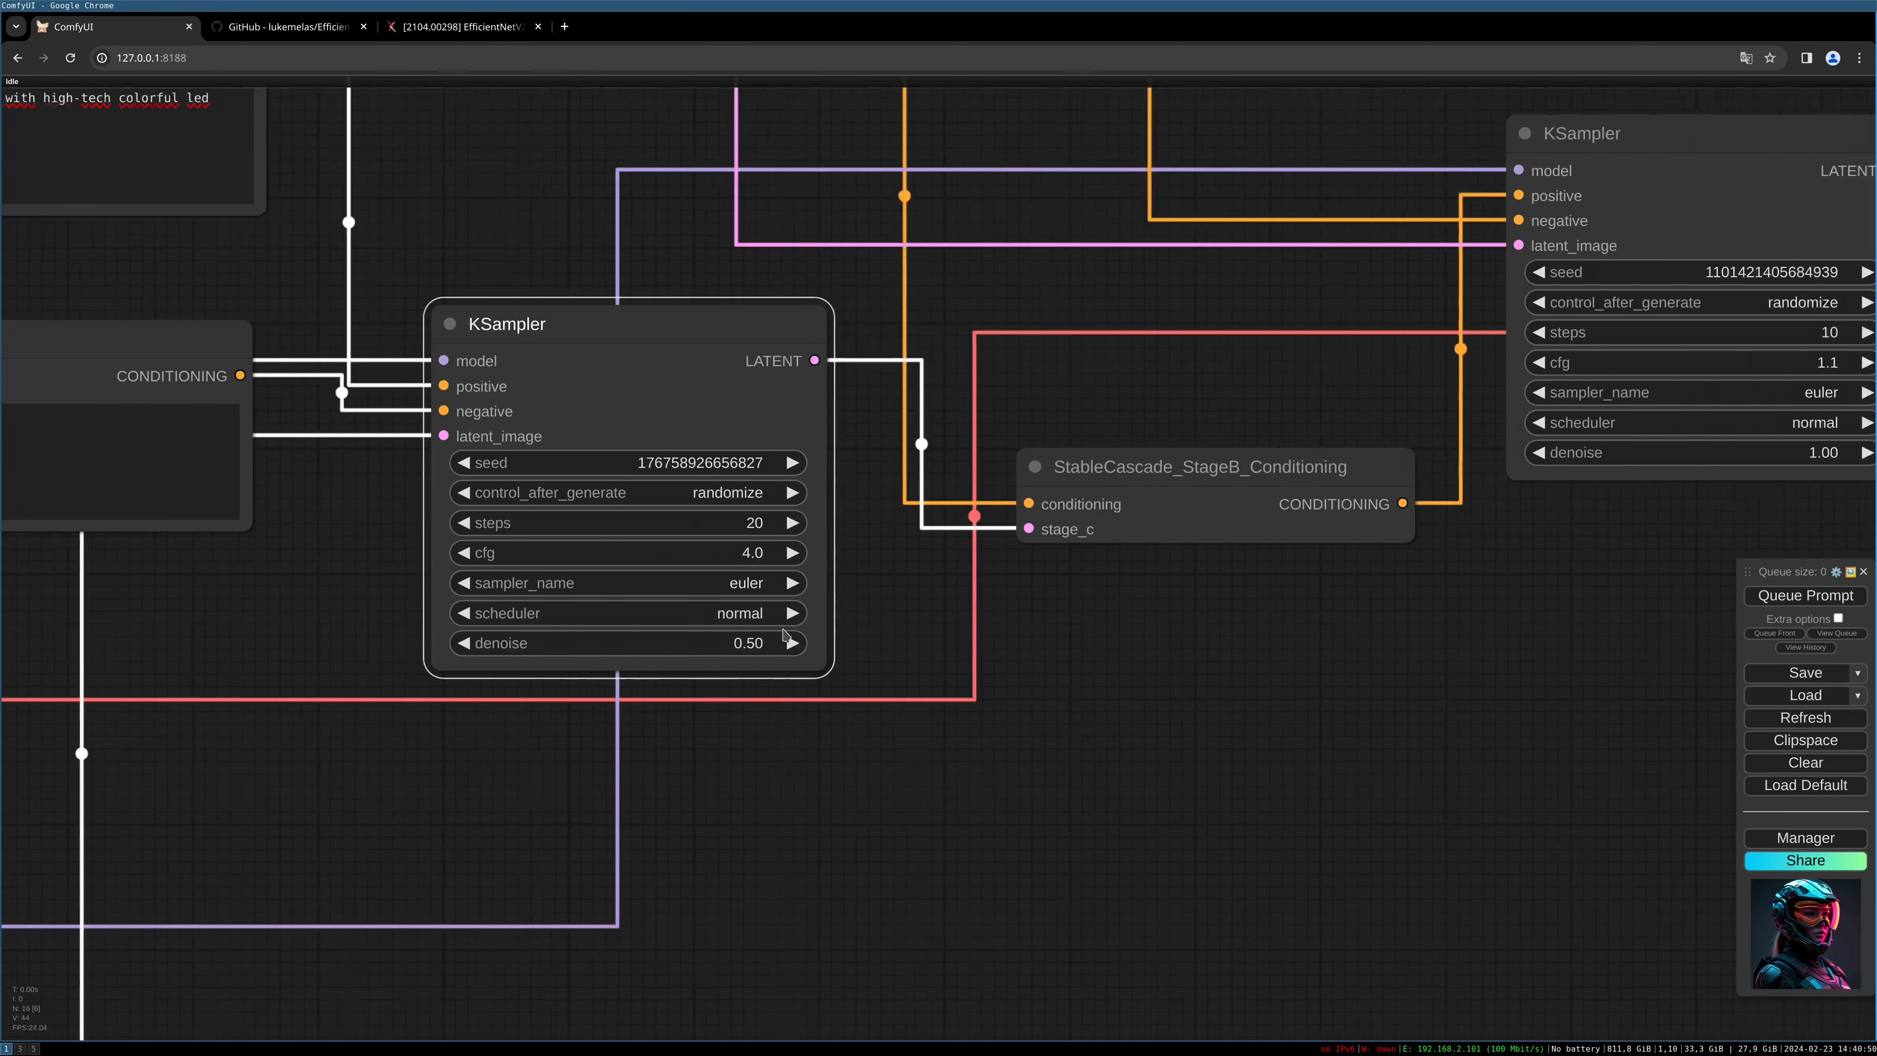
left_click(1803, 595)
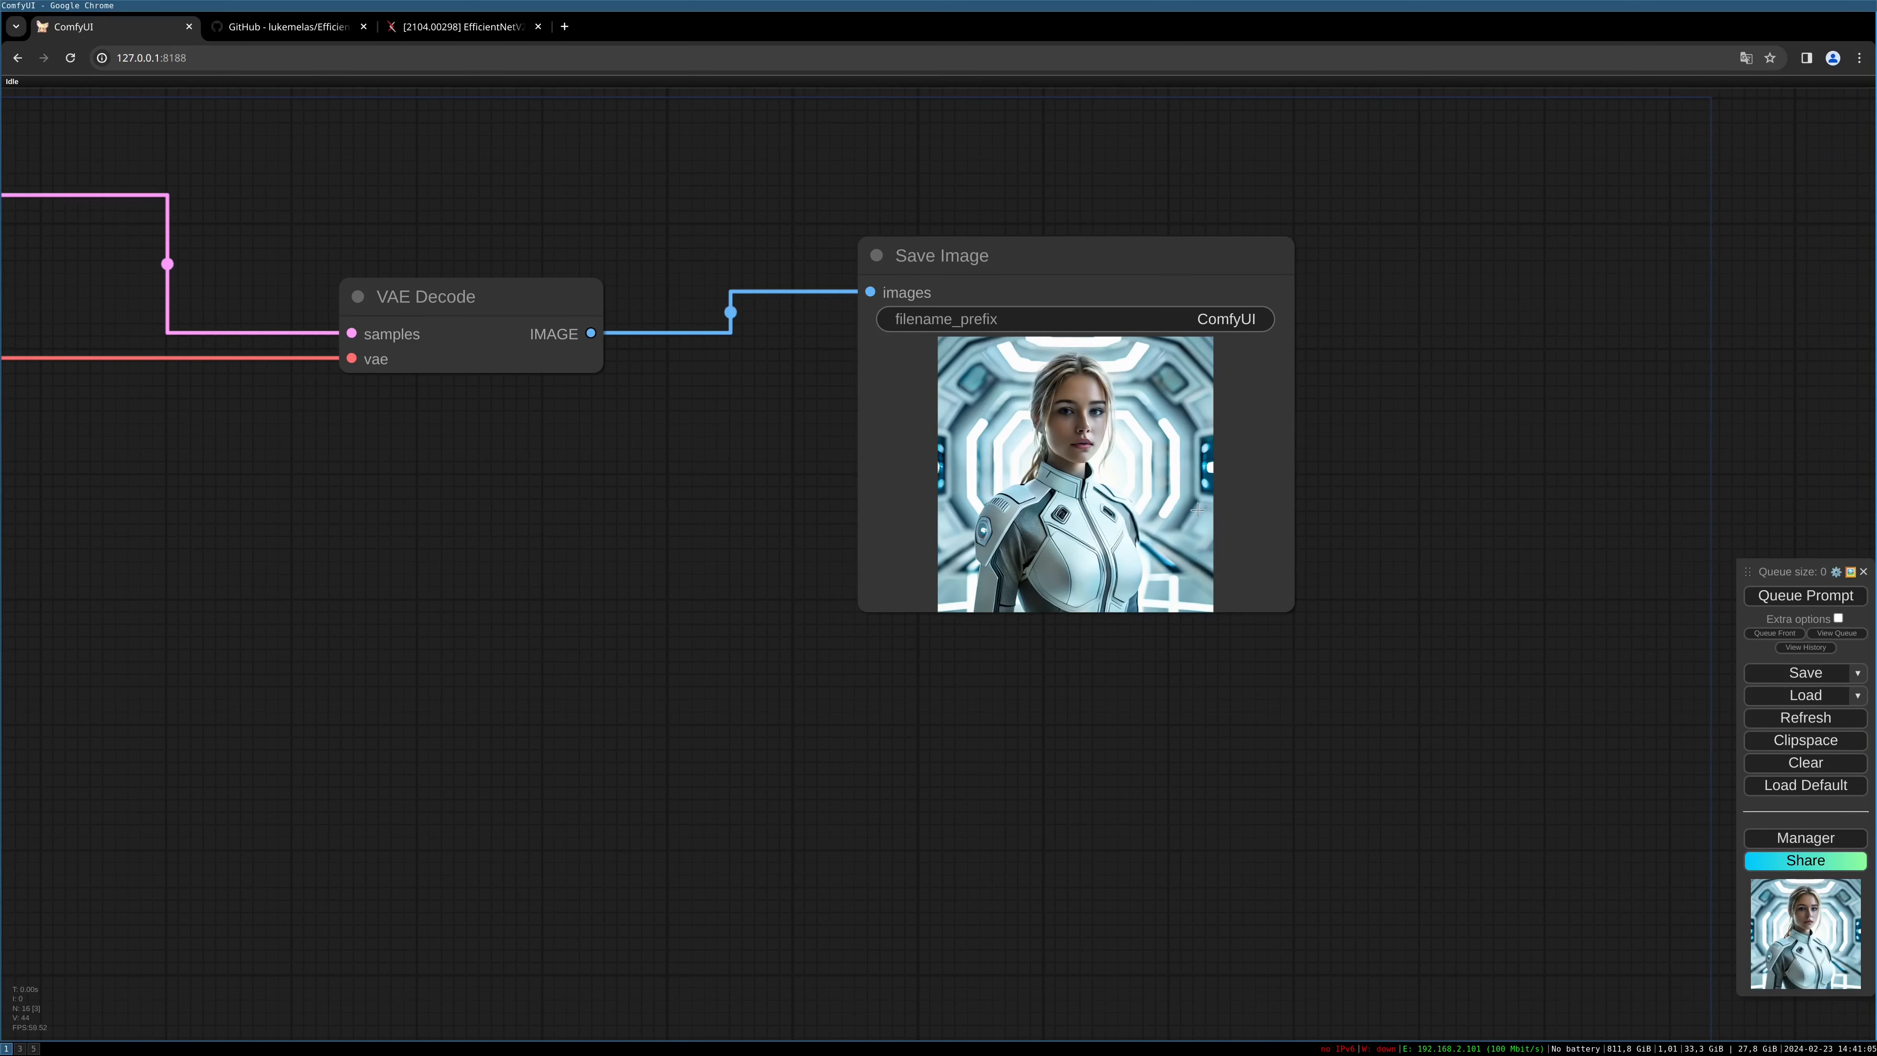
mouse_move(1115, 471)
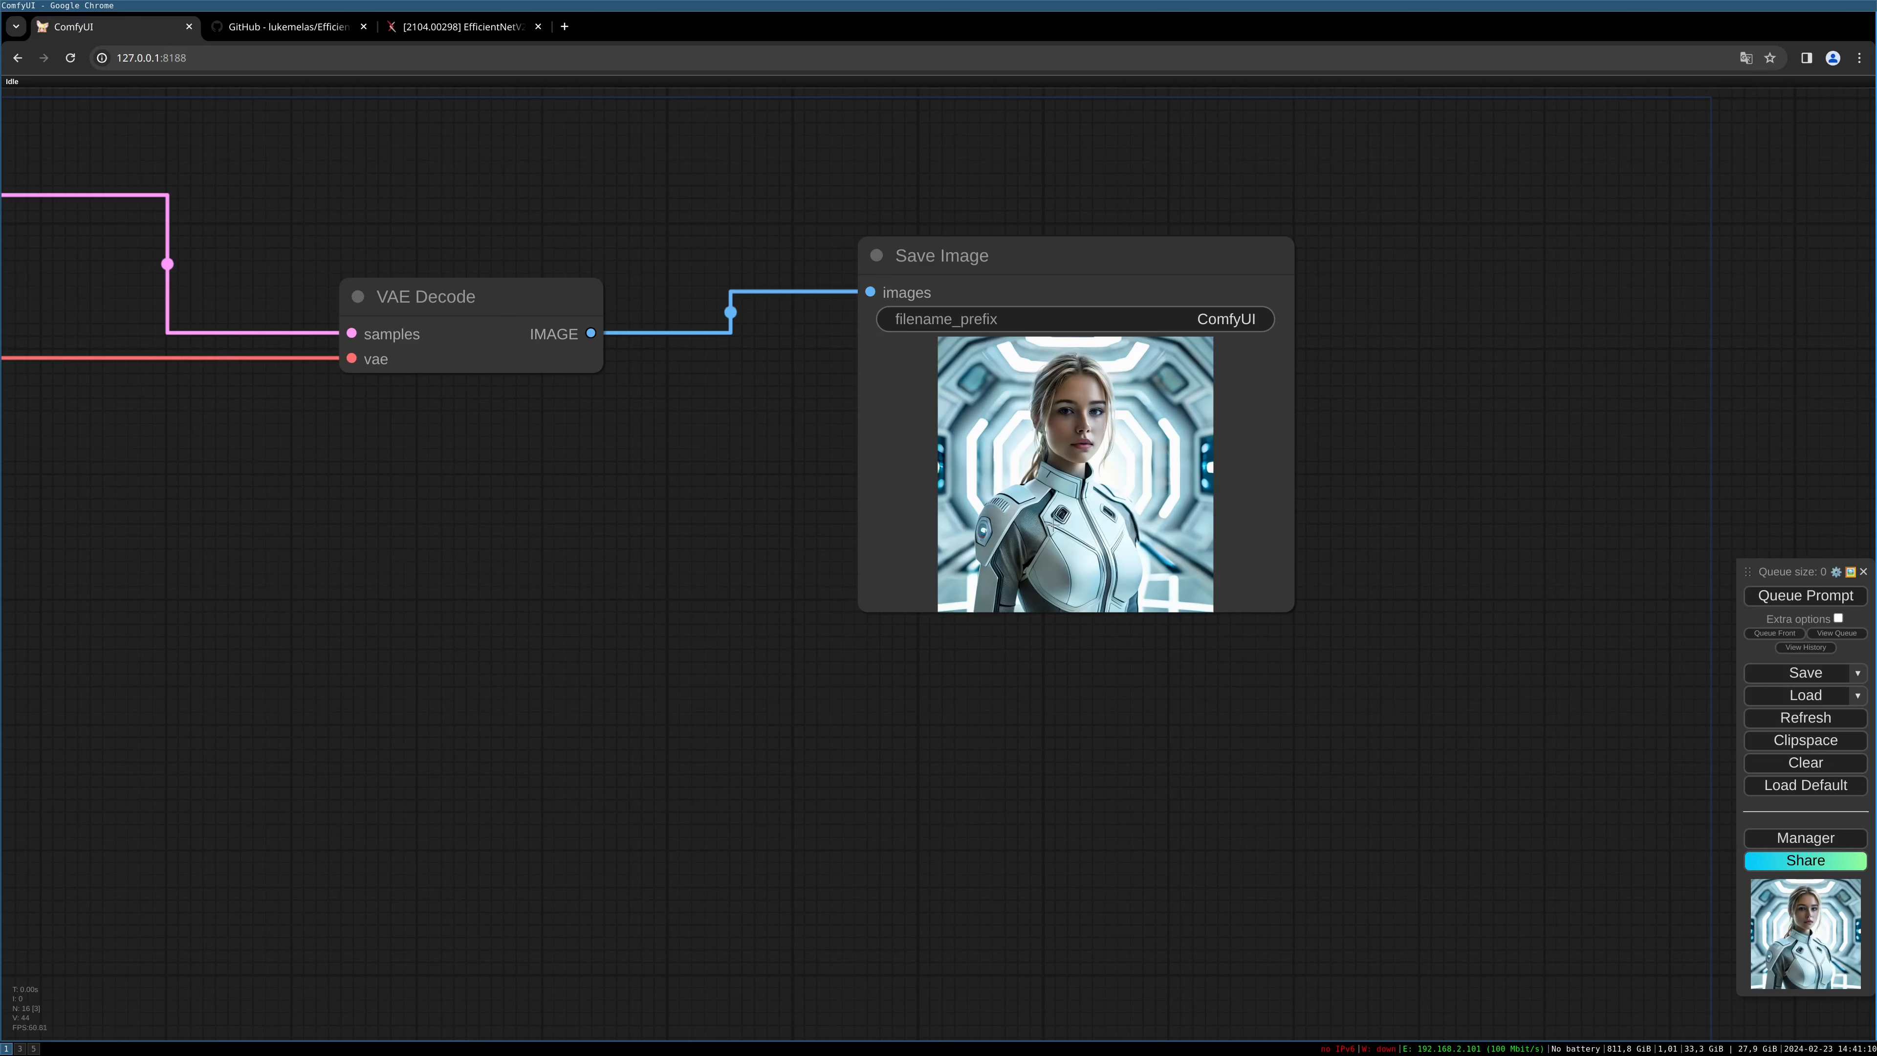
mouse_move(821, 617)
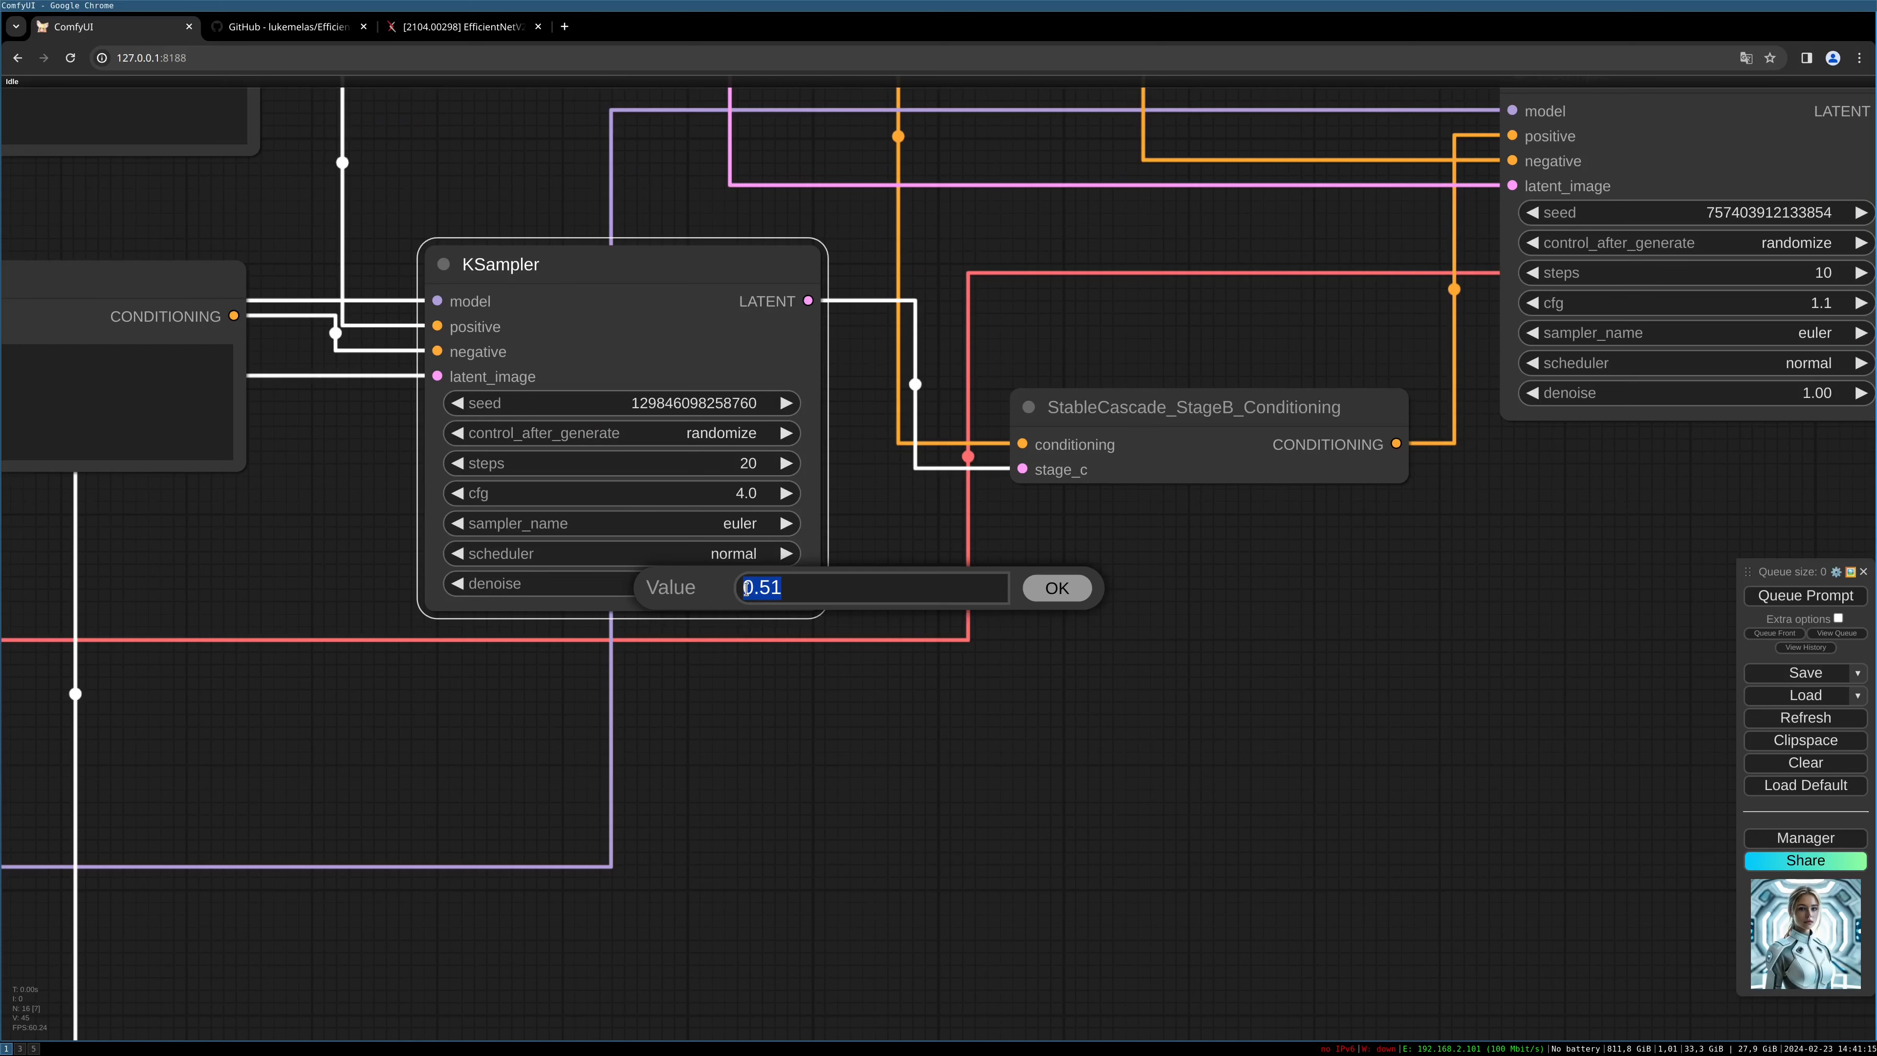
Change the first KSampler's denoise value to 0.8.
left_click(805, 587)
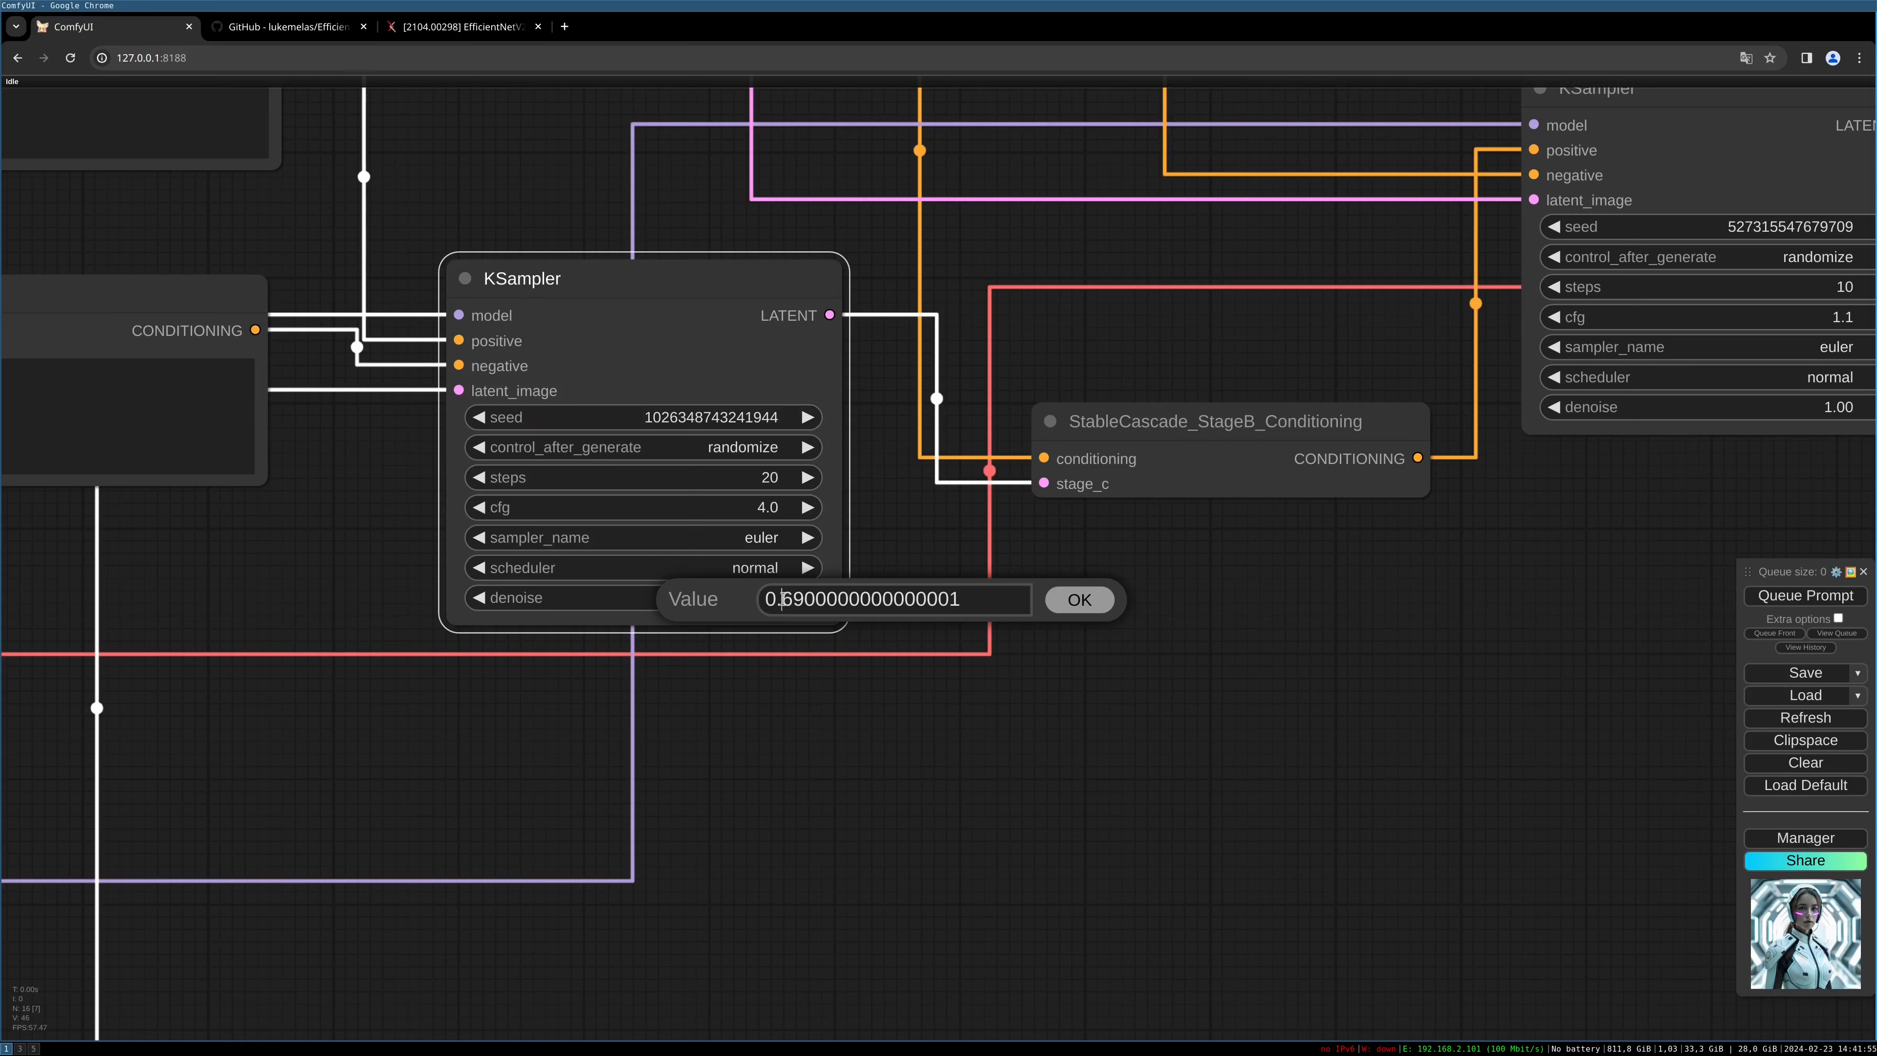
type("0.8")
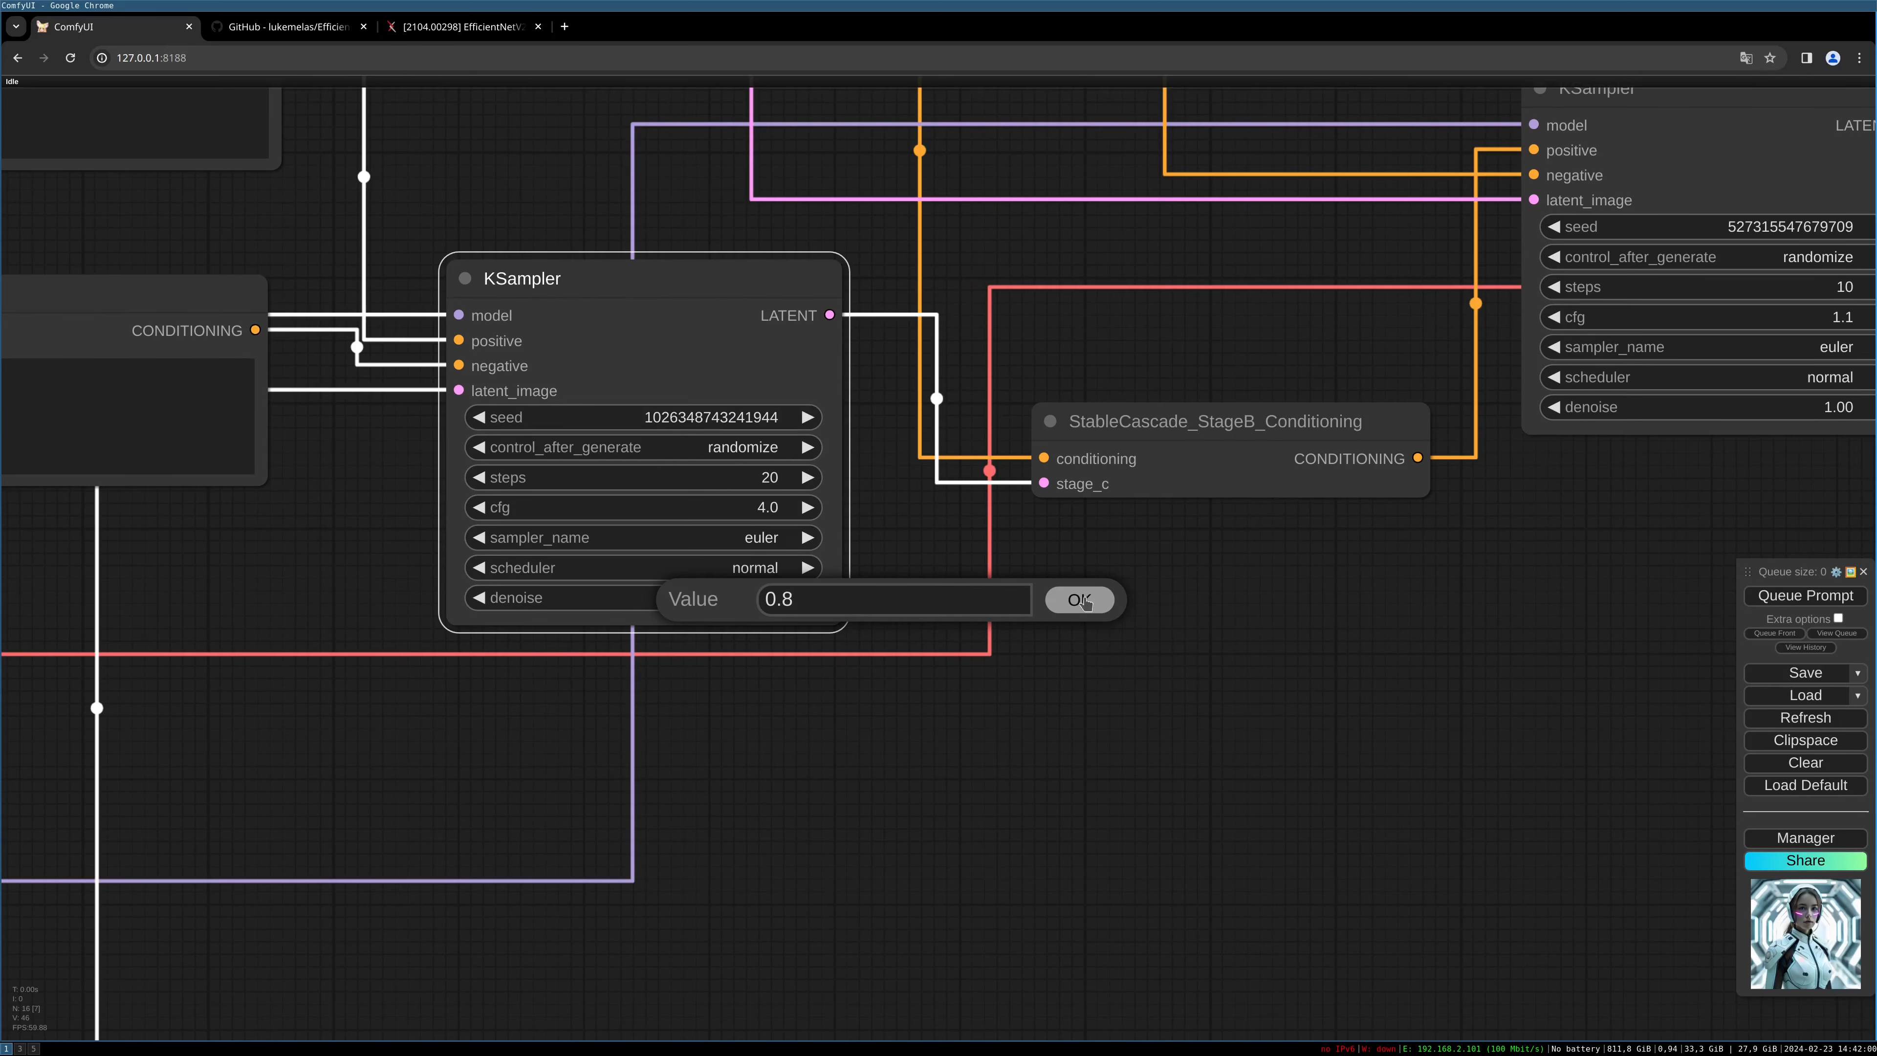
left_click(1078, 598)
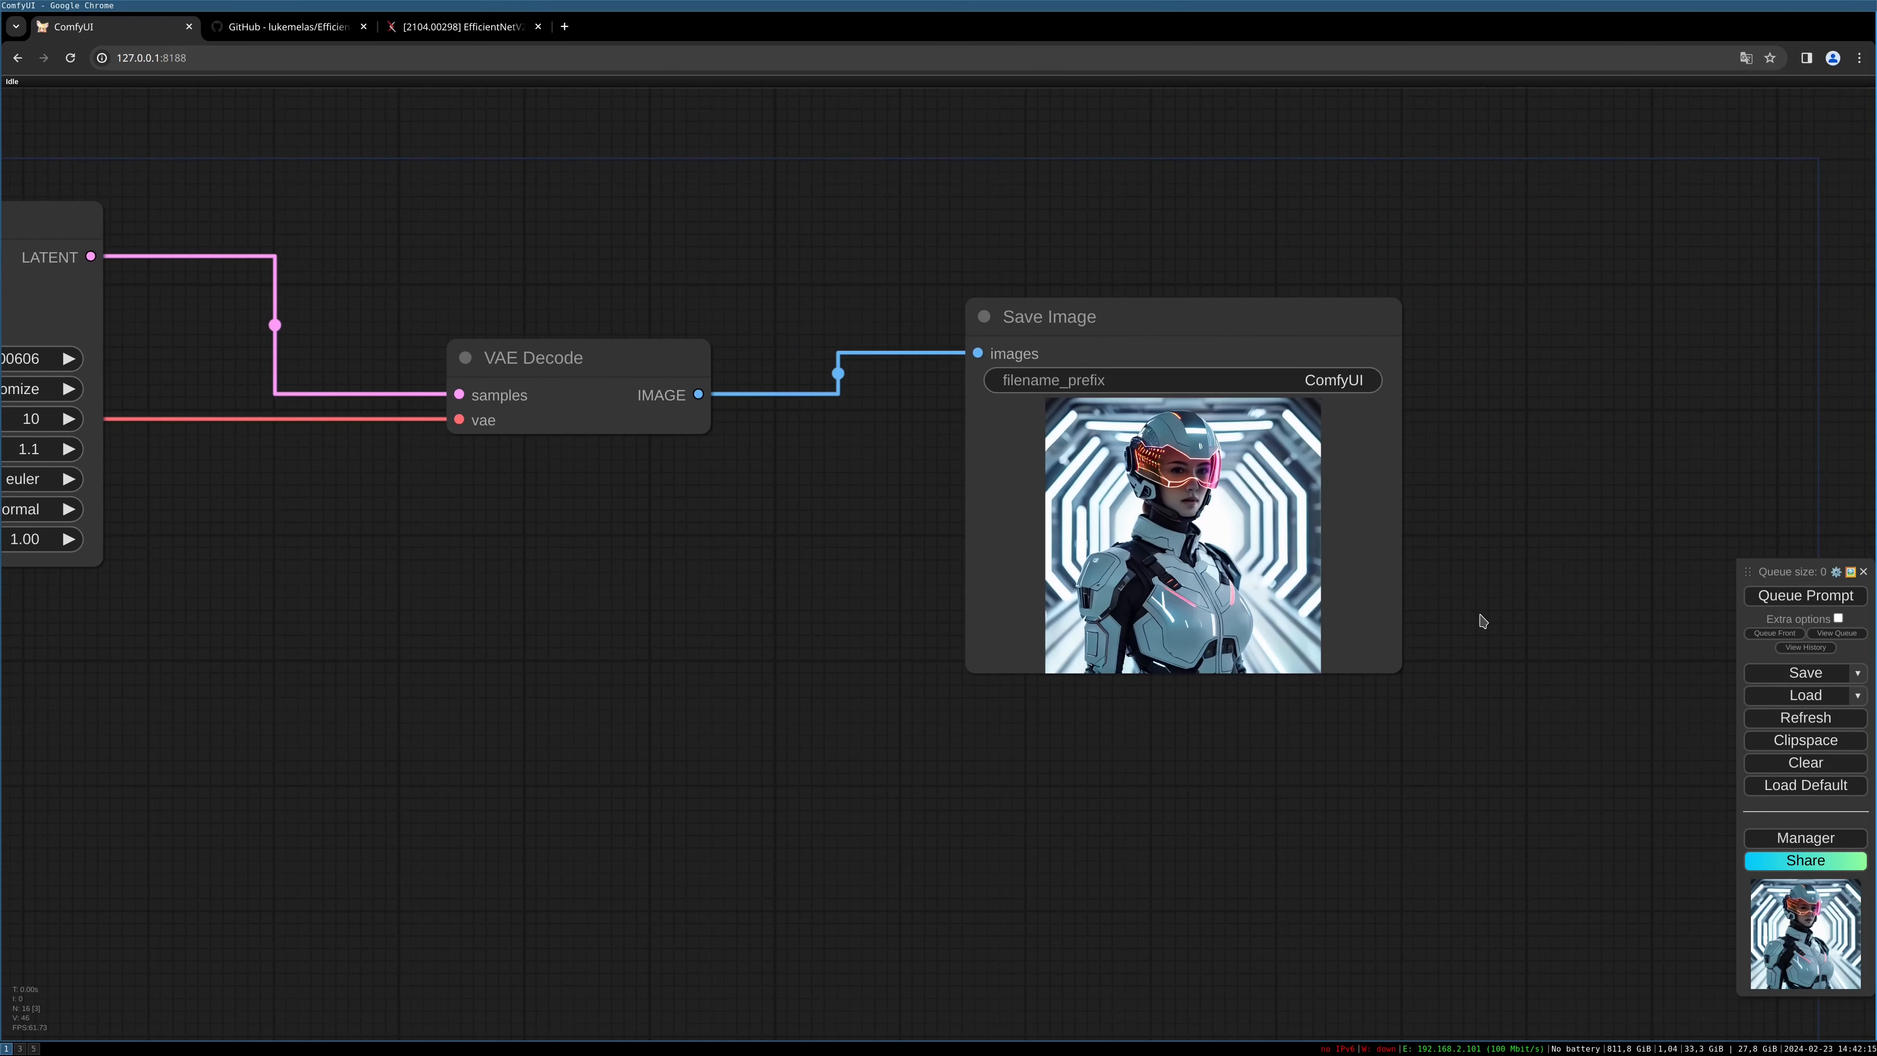
Queue two more generations of the helmeted woman at denoise 0.8.
left_click(1804, 595)
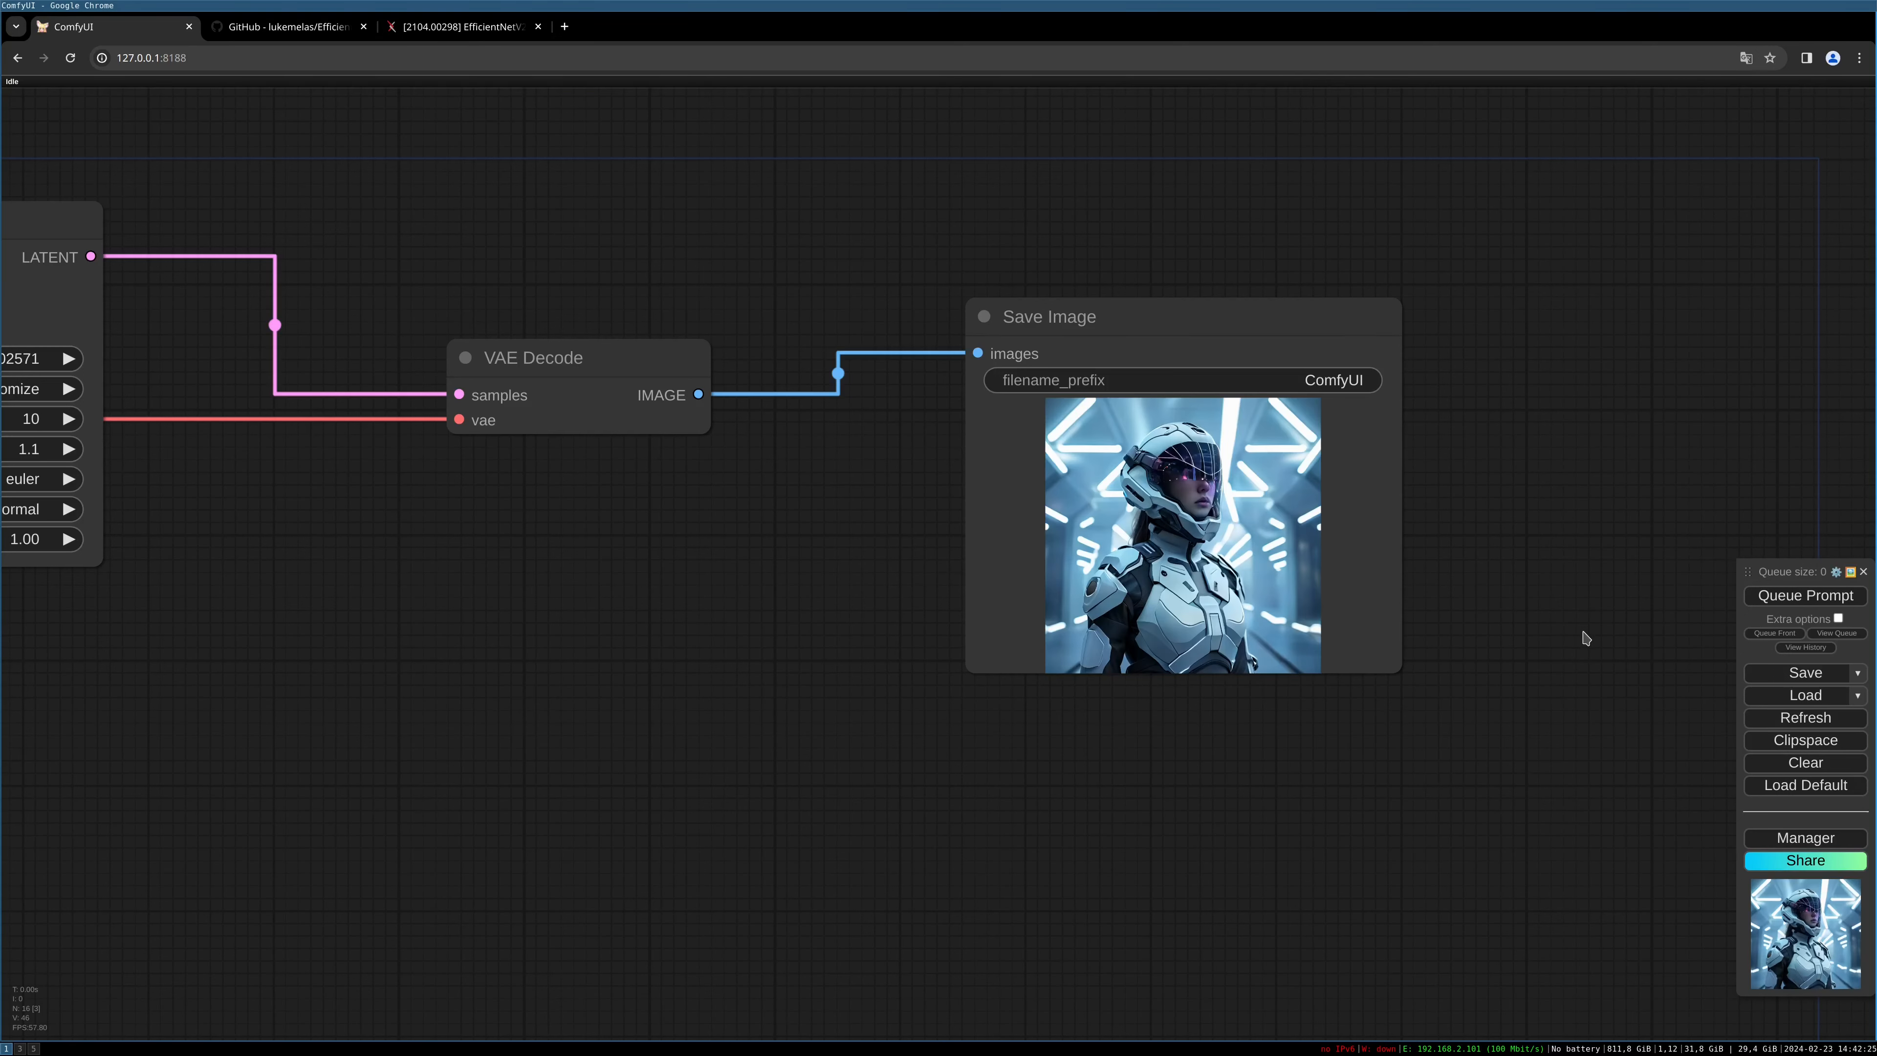
mouse_move(1775, 618)
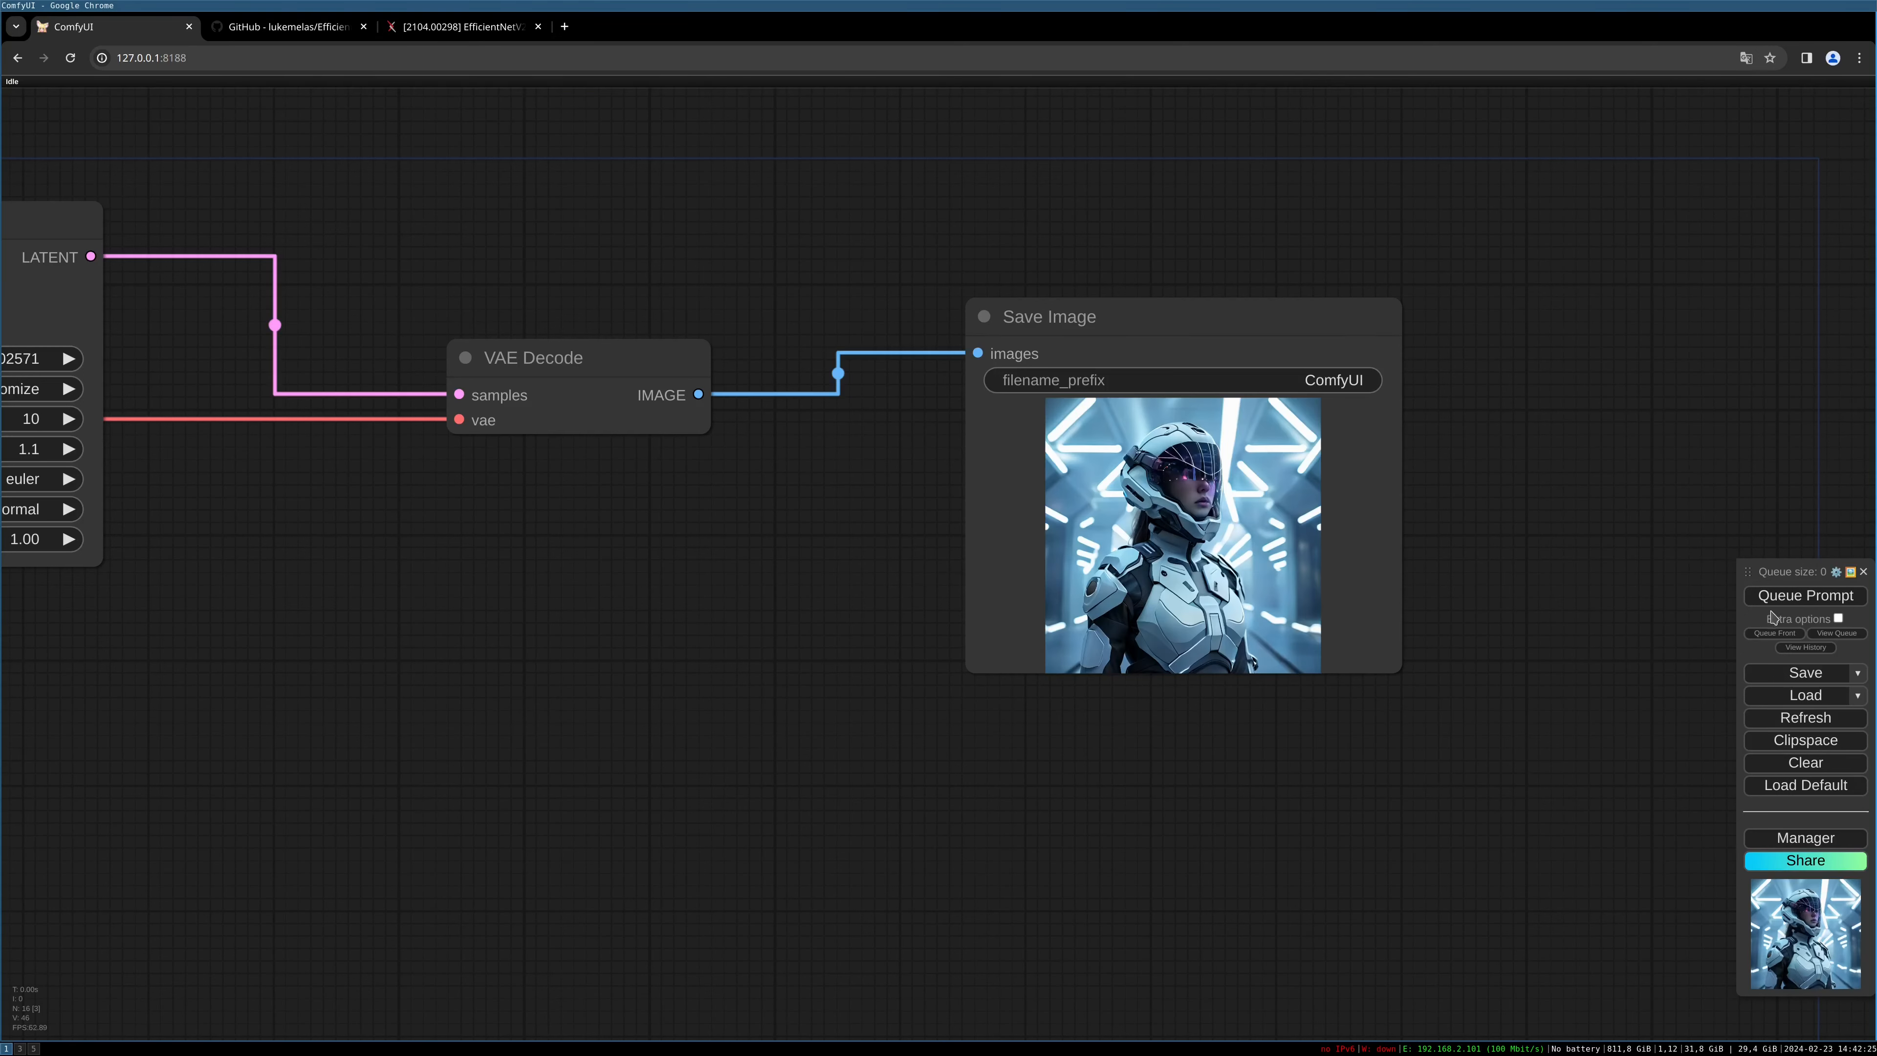
left_click(1804, 595)
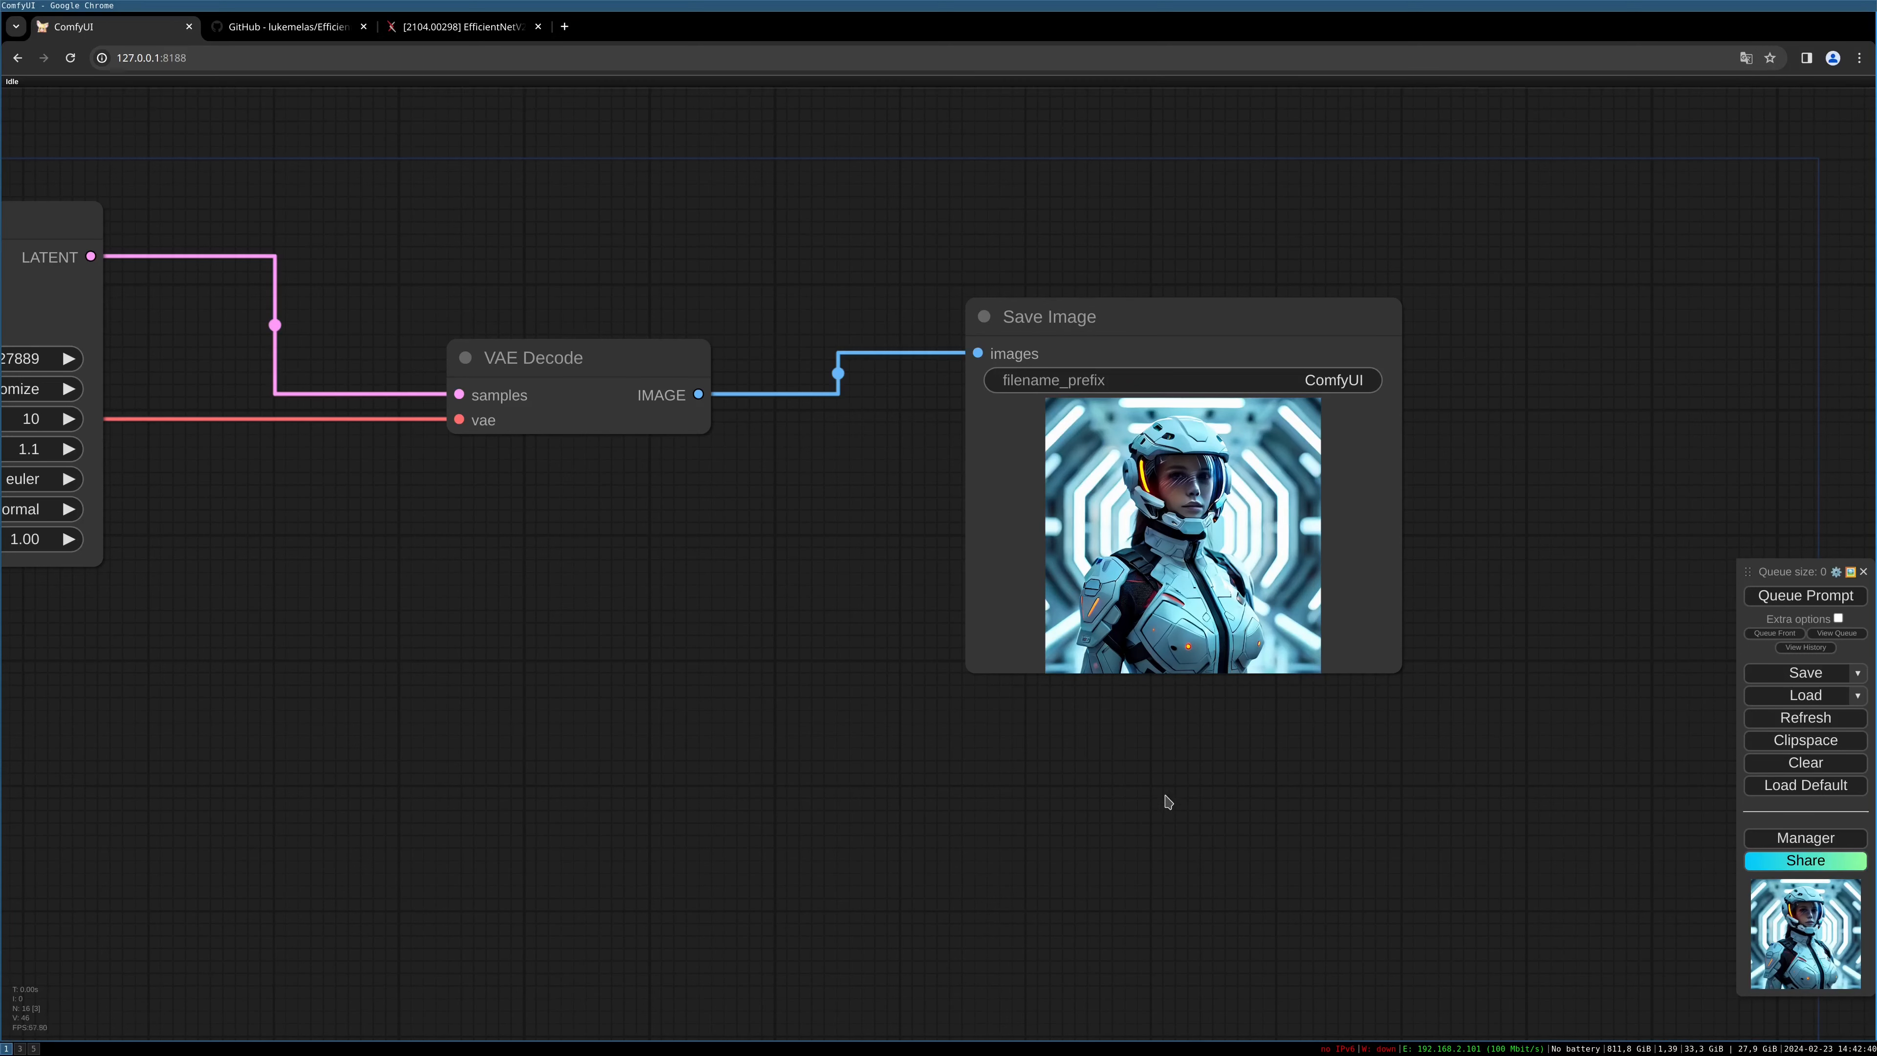
mouse_move(808, 768)
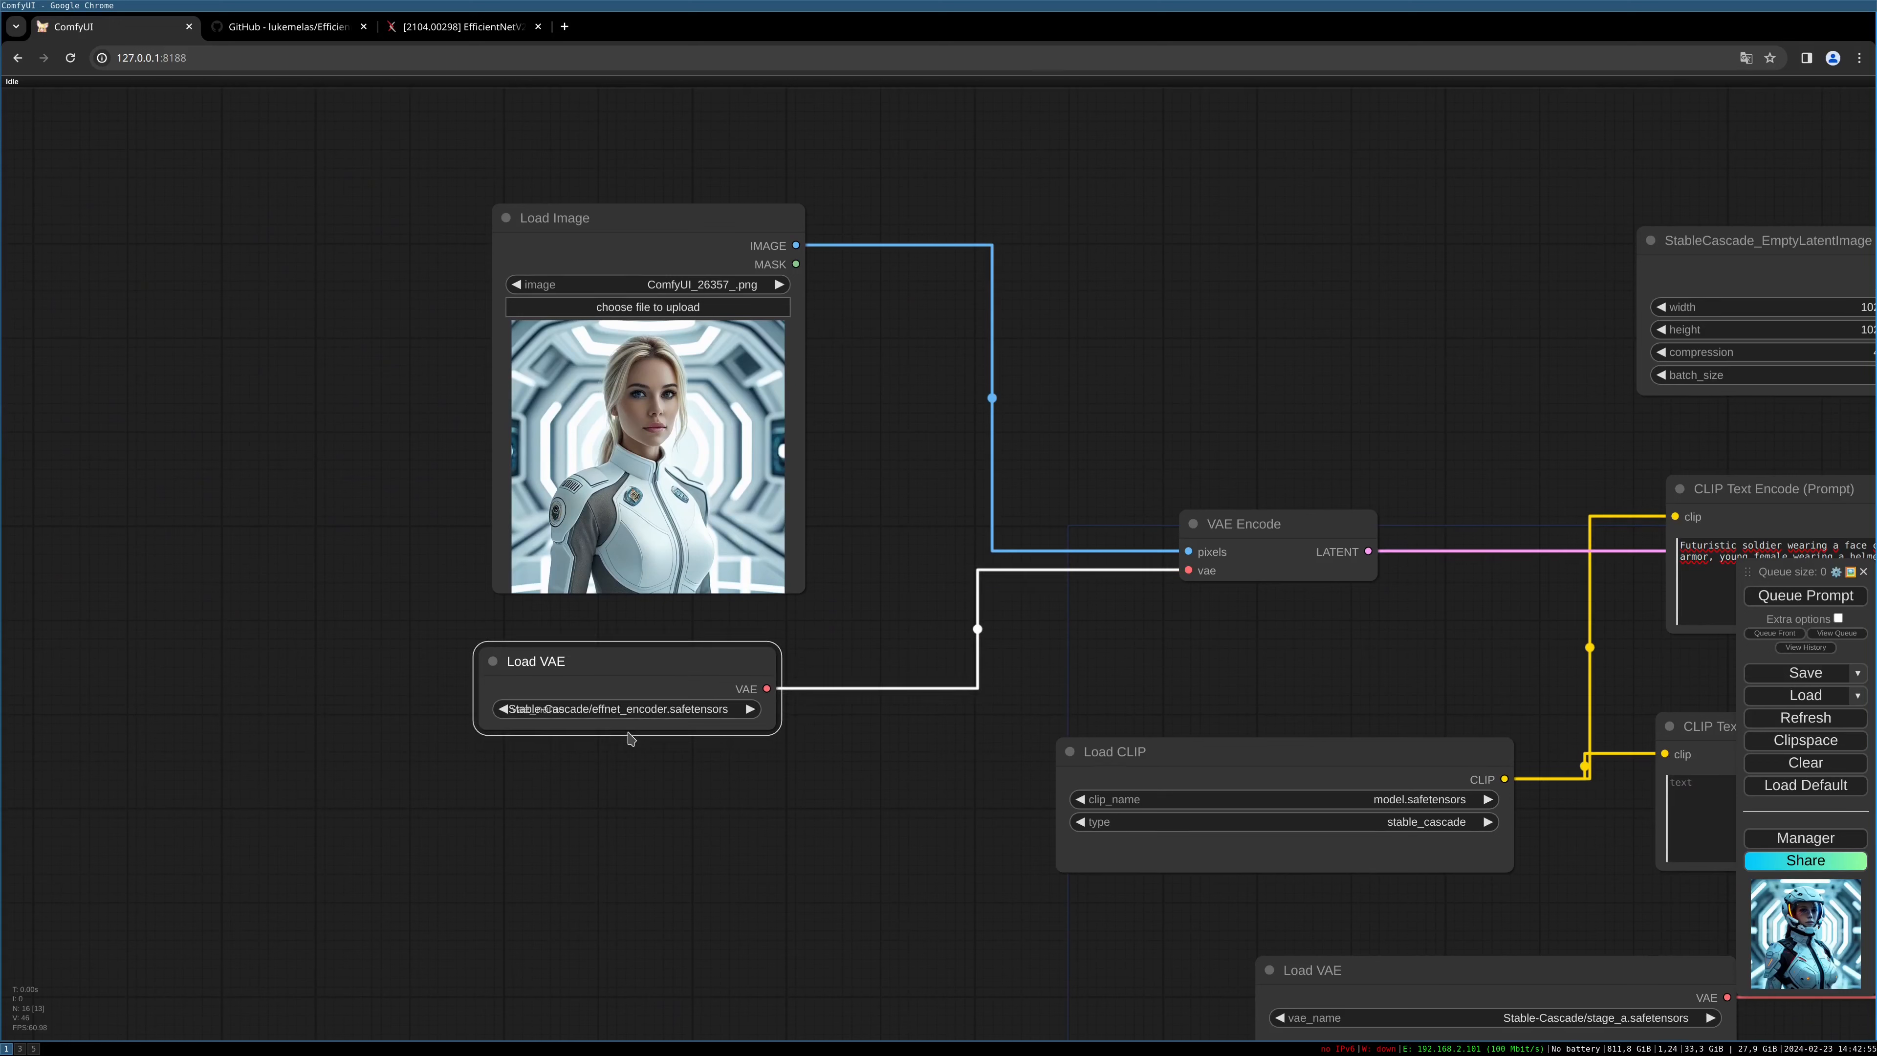
mouse_move(799, 795)
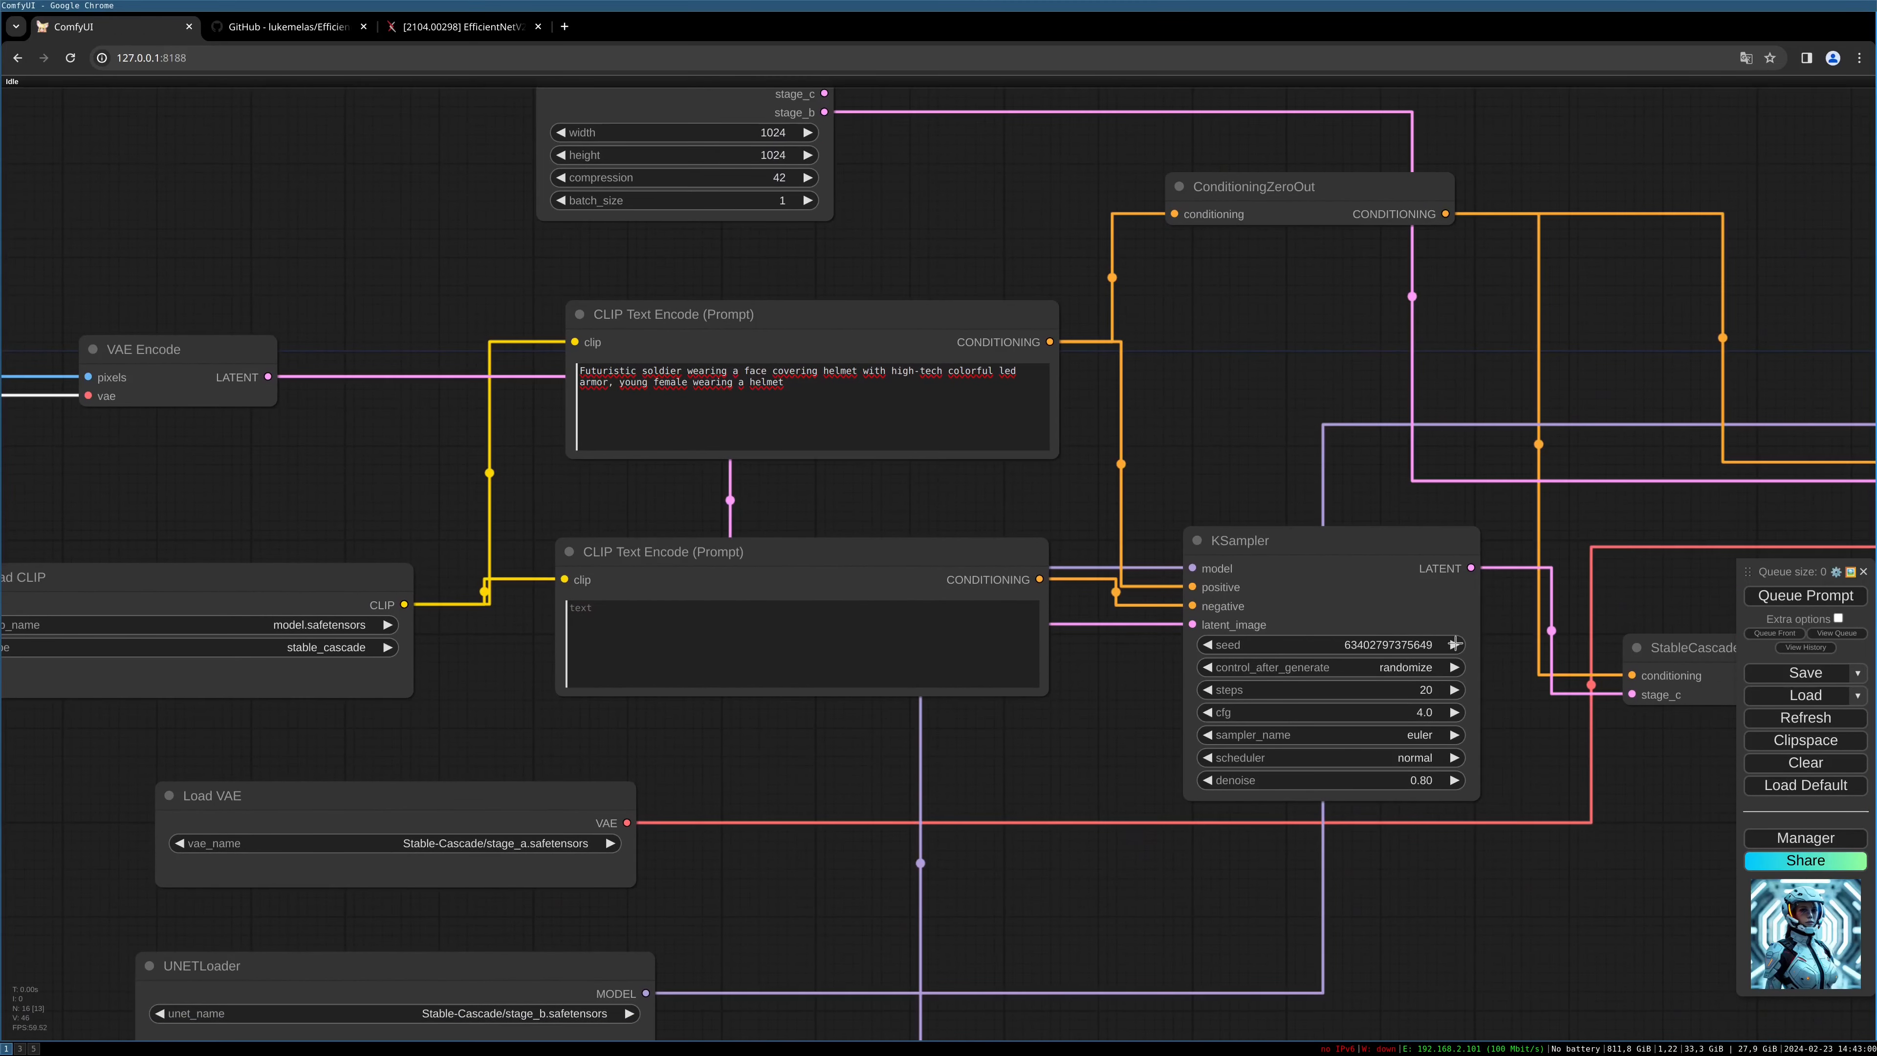
mouse_move(1482, 650)
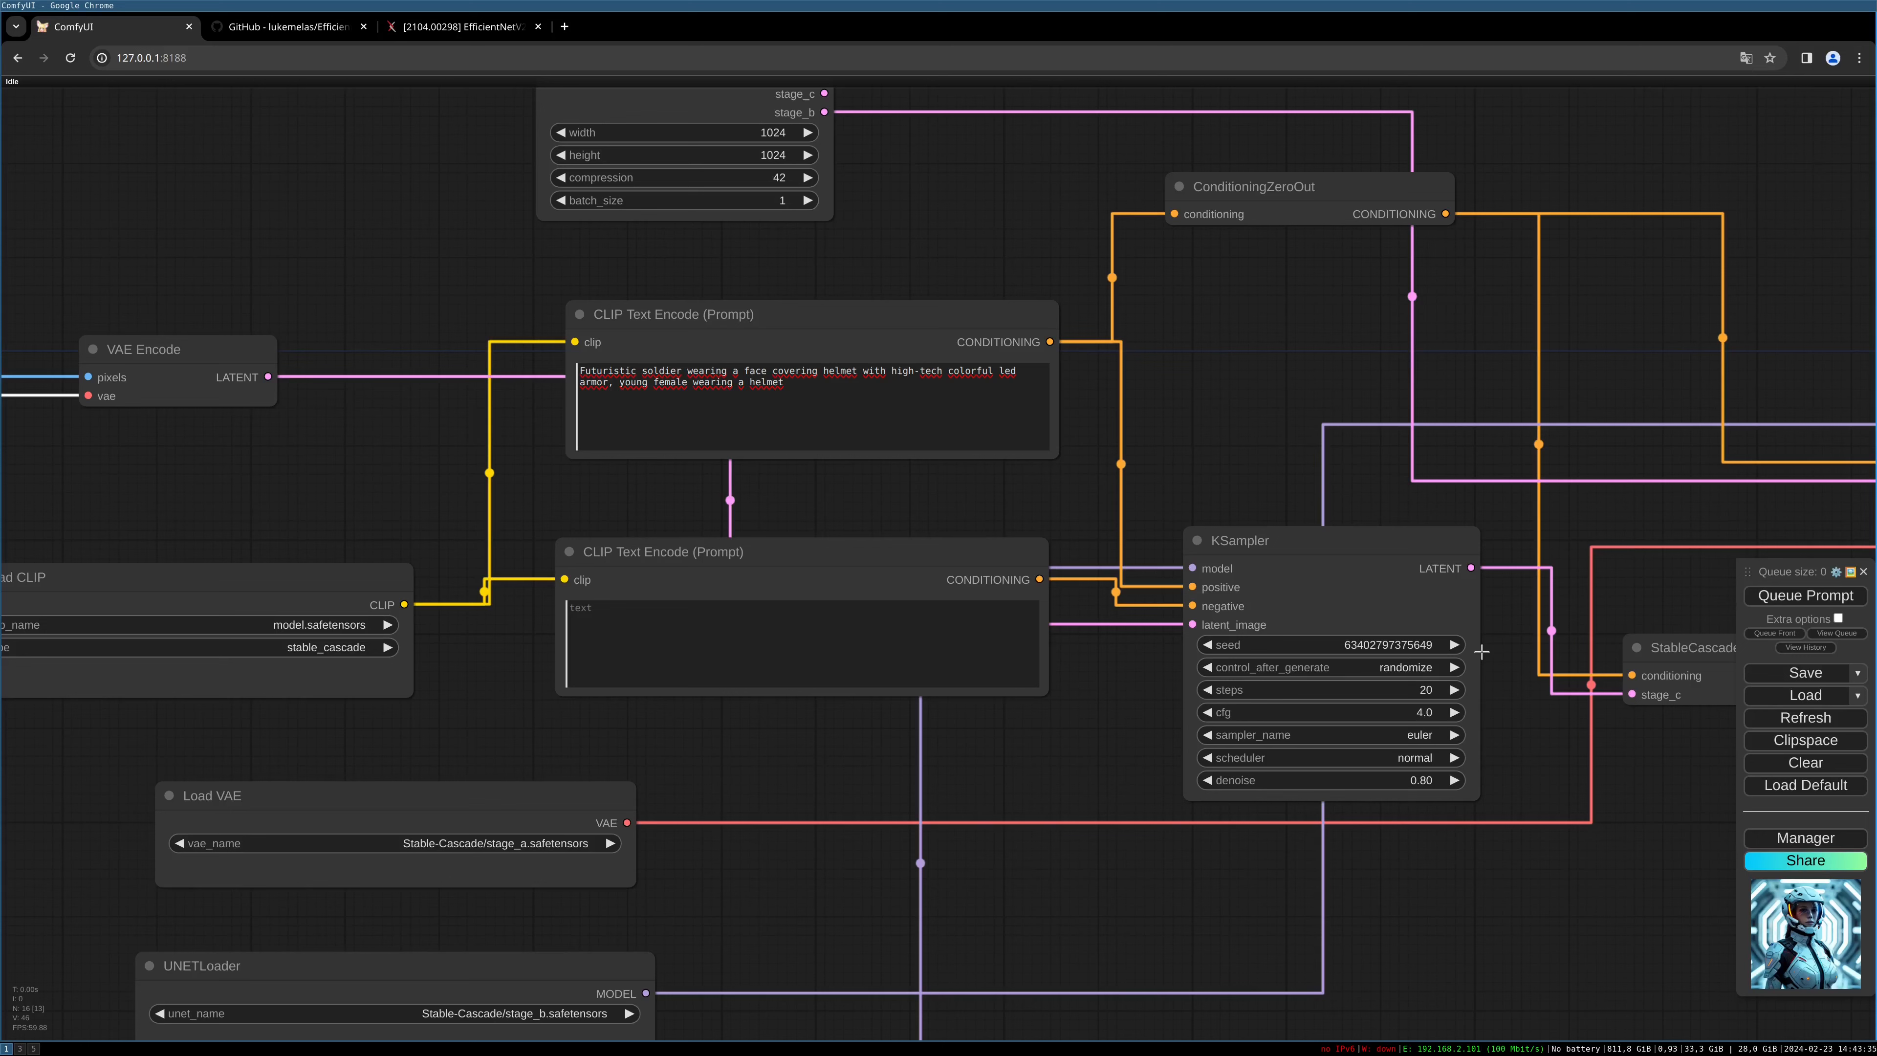
mouse_move(1091, 657)
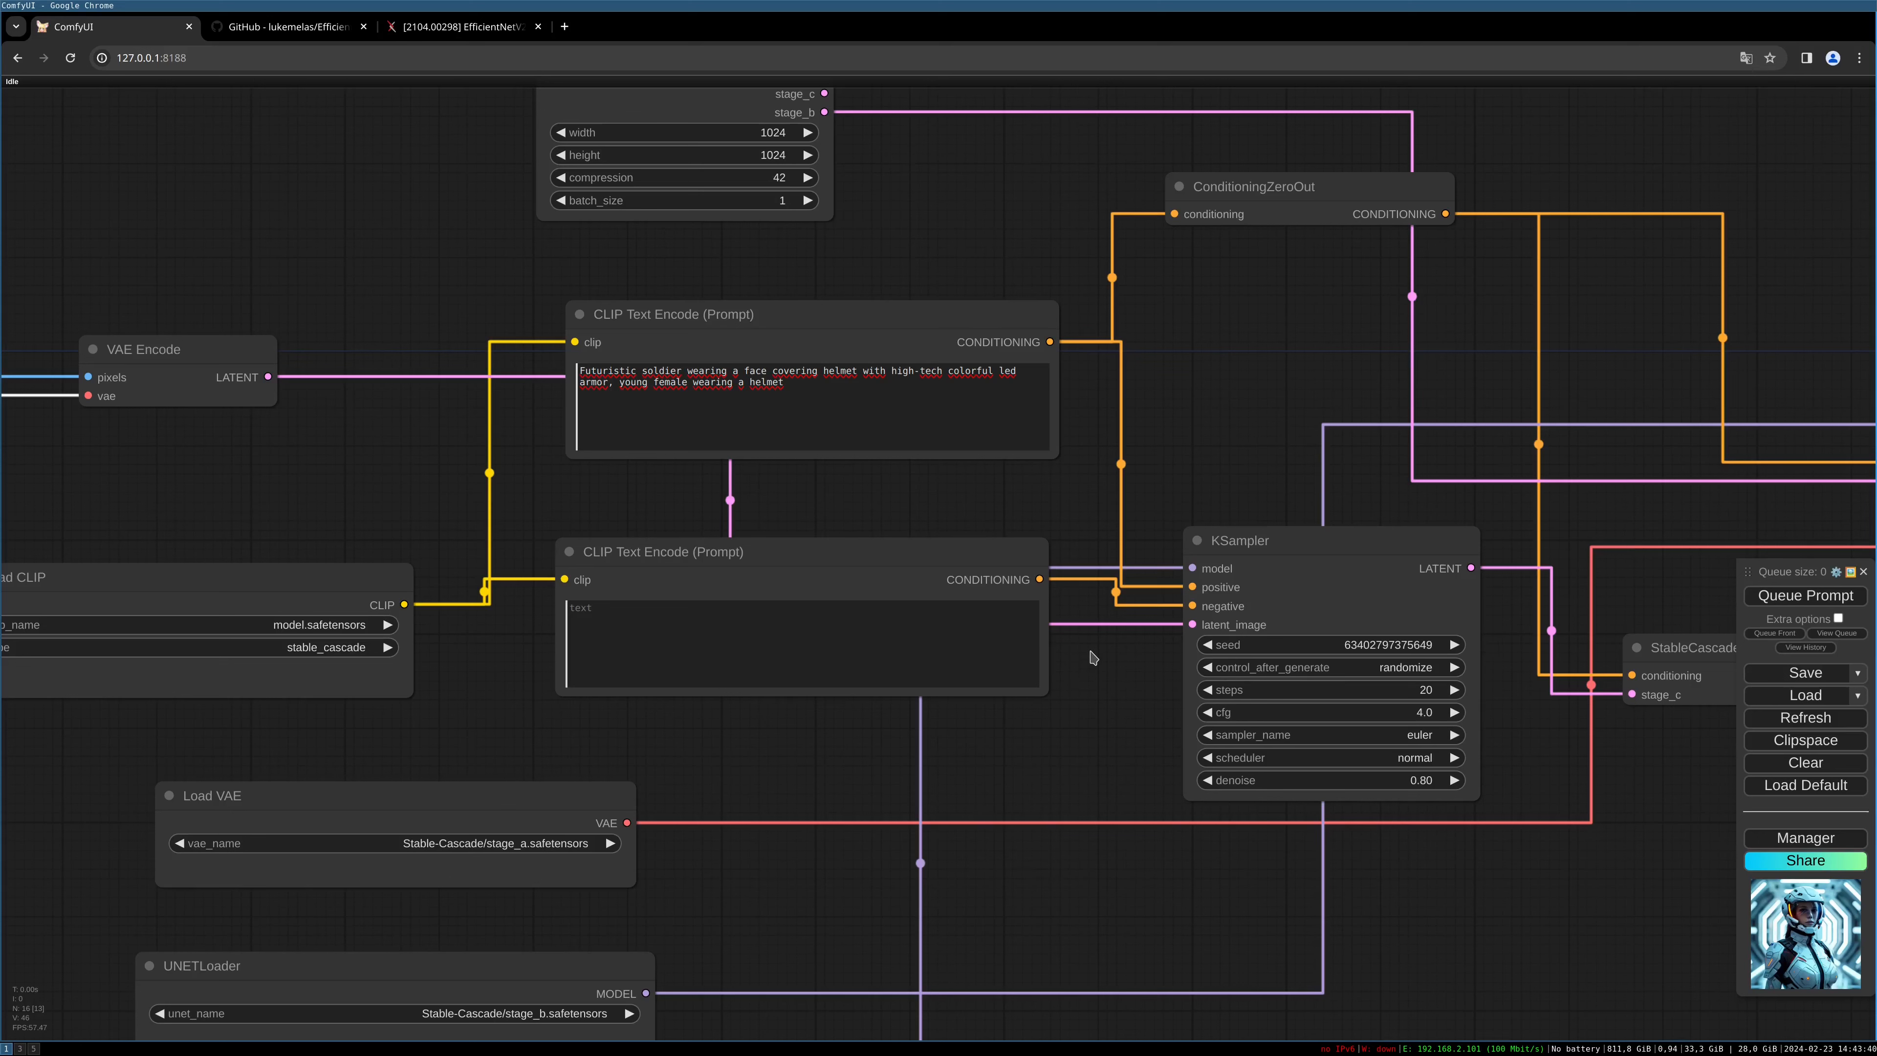